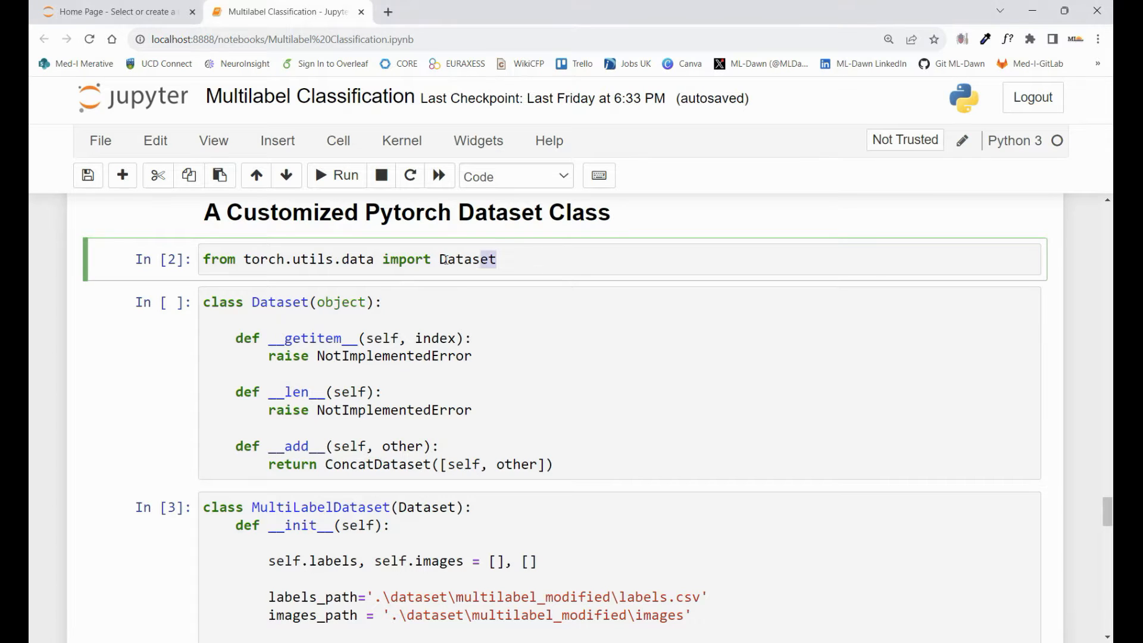
Review the base Dataset class code and the basic dataloader definition.
{"action": "triple_click", "coordinate": [350, 258]}
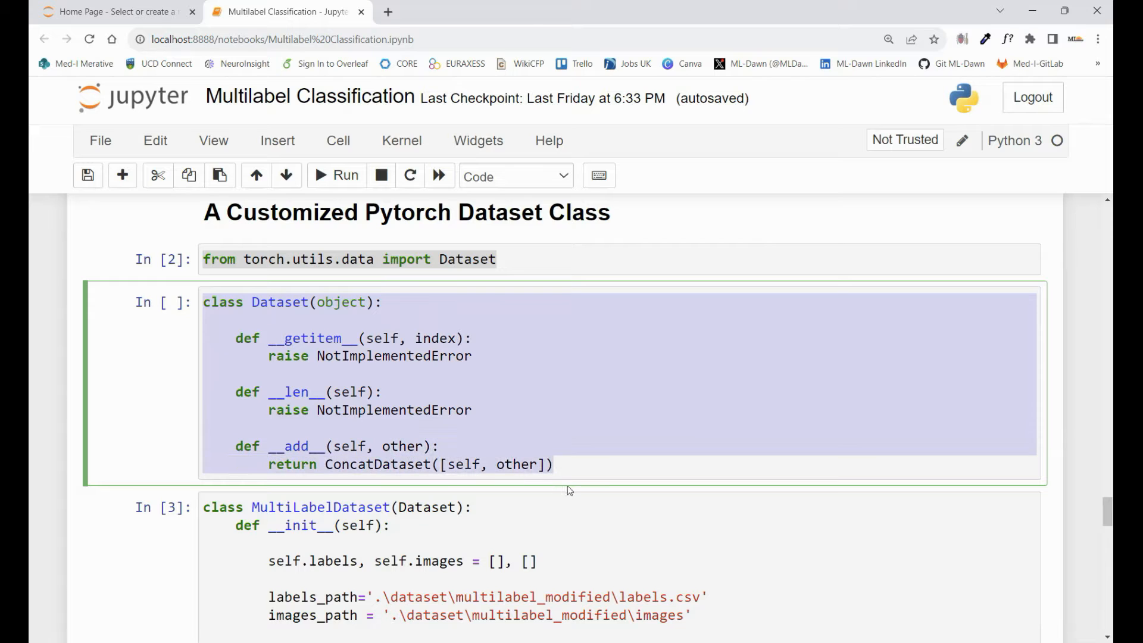
{"action": "scroll", "scroll_direction": "down", "scroll_amount": 3}
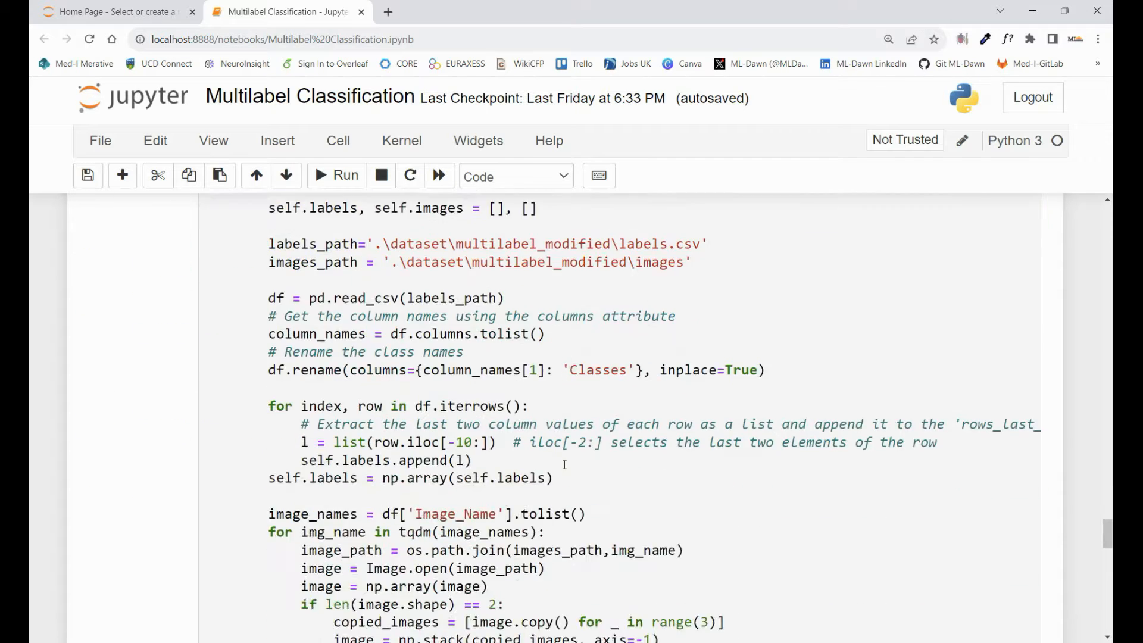
{"action": "scroll", "scroll_direction": "down", "scroll_amount": 3}
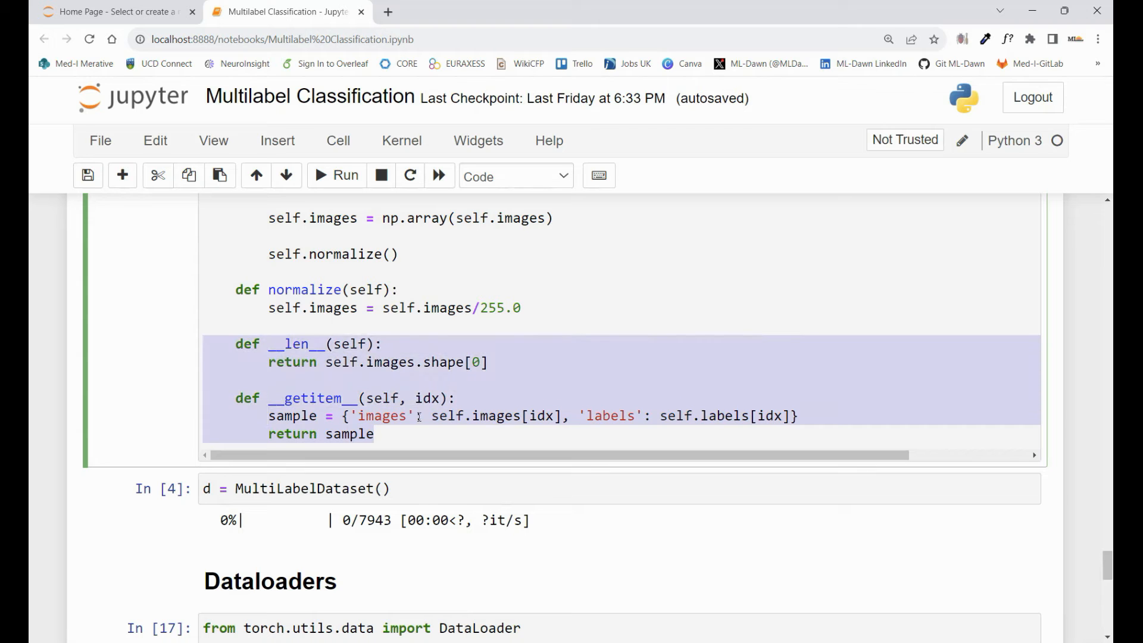
{"action": "scroll", "scroll_direction": "down", "scroll_amount": 3}
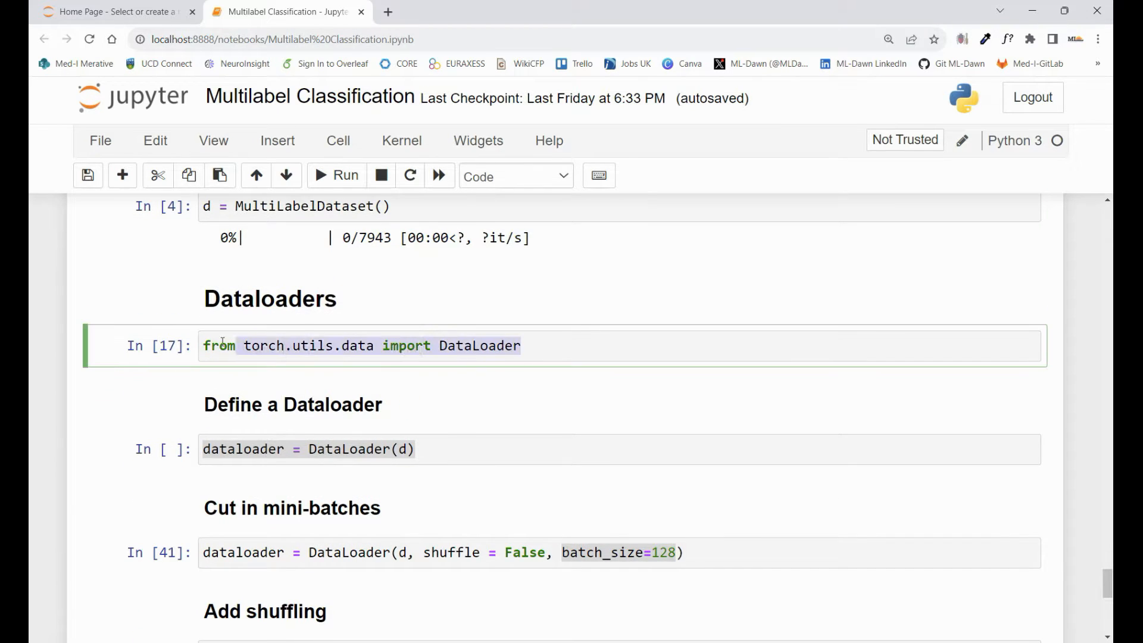
{"action": "left_click", "coordinate": [362, 449]}
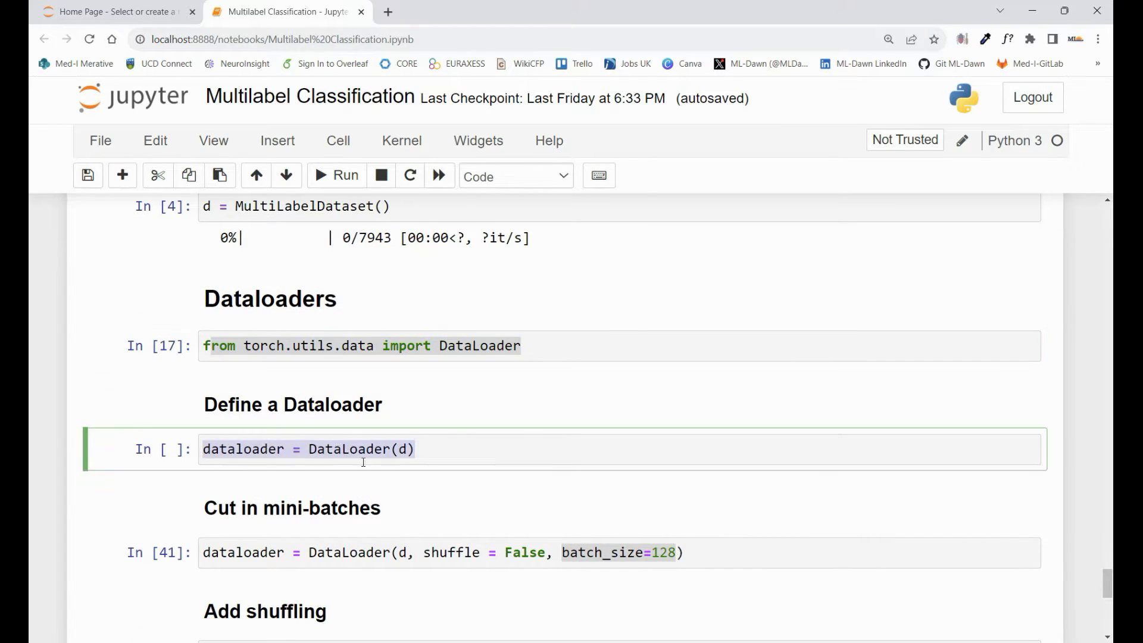
{"action": "scroll", "scroll_direction": "down", "scroll_amount": 3}
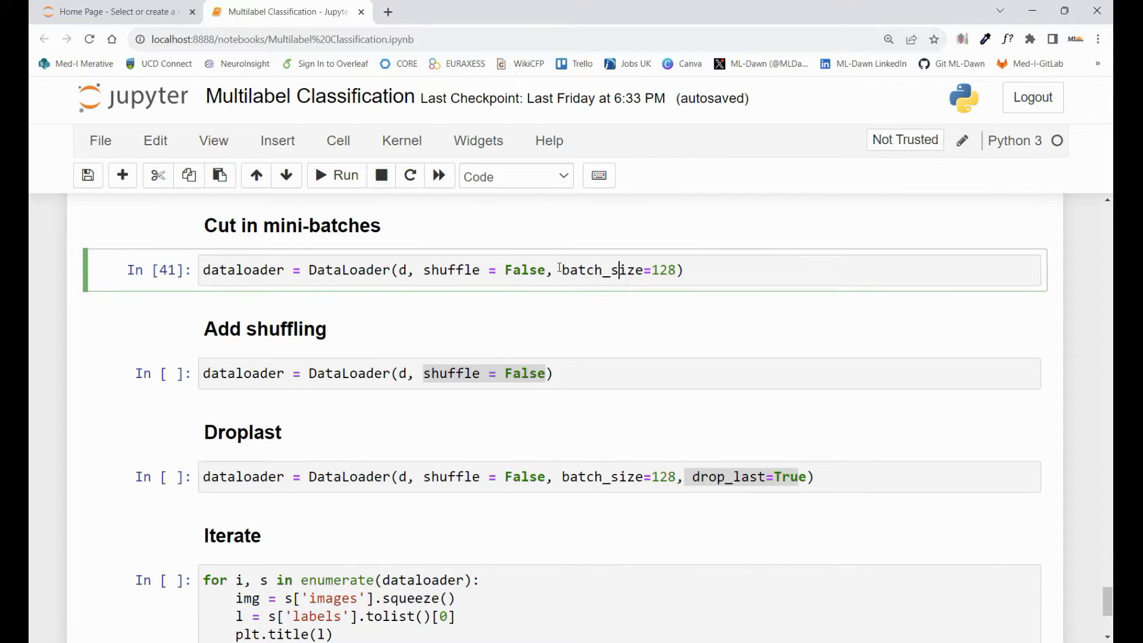
{"action": "left_click", "coordinate": [430, 372]}
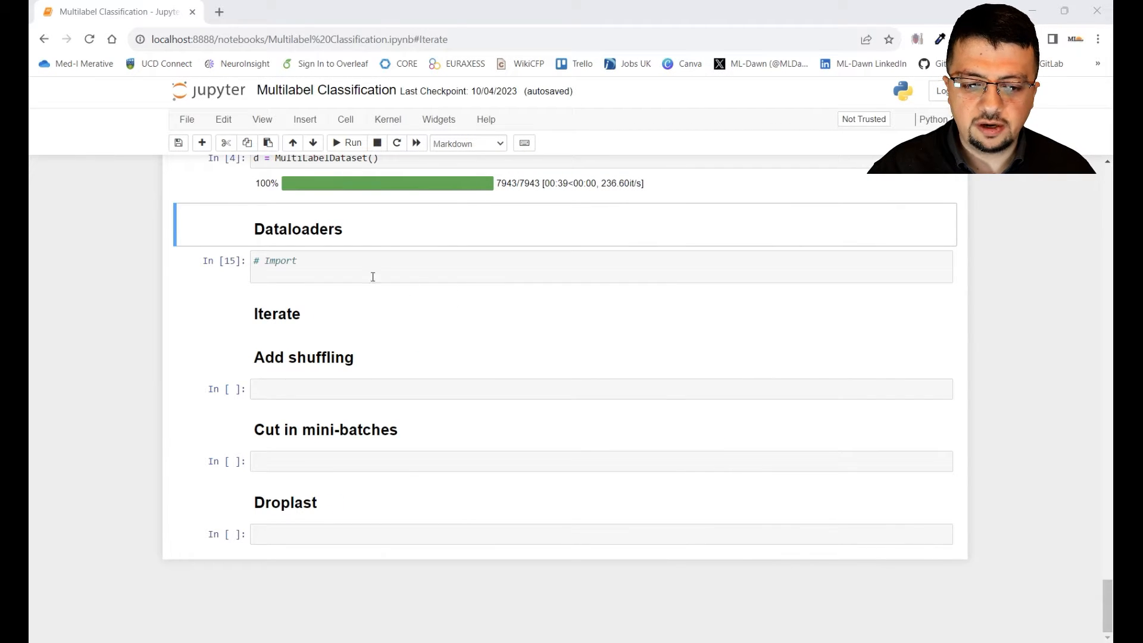
Import DataLoader from torch.utils.data and create dataloader = DataLoader(d), running both cells.
{"action": "type", "text": "from torch.utils.data import DataLoader"}
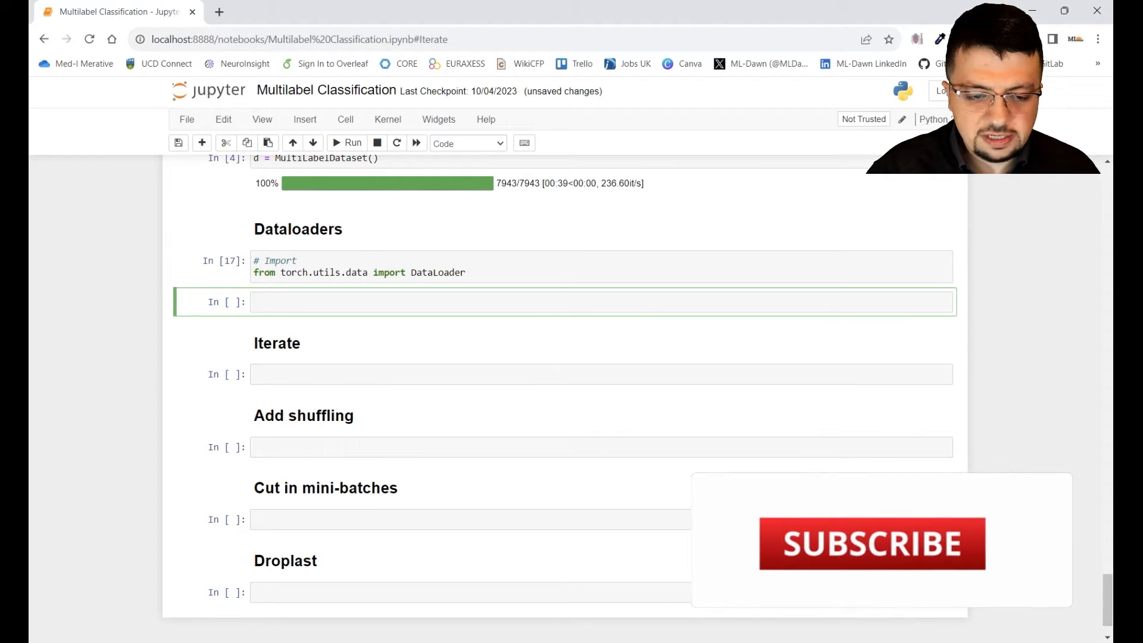
{"action": "type", "text": "dat"}
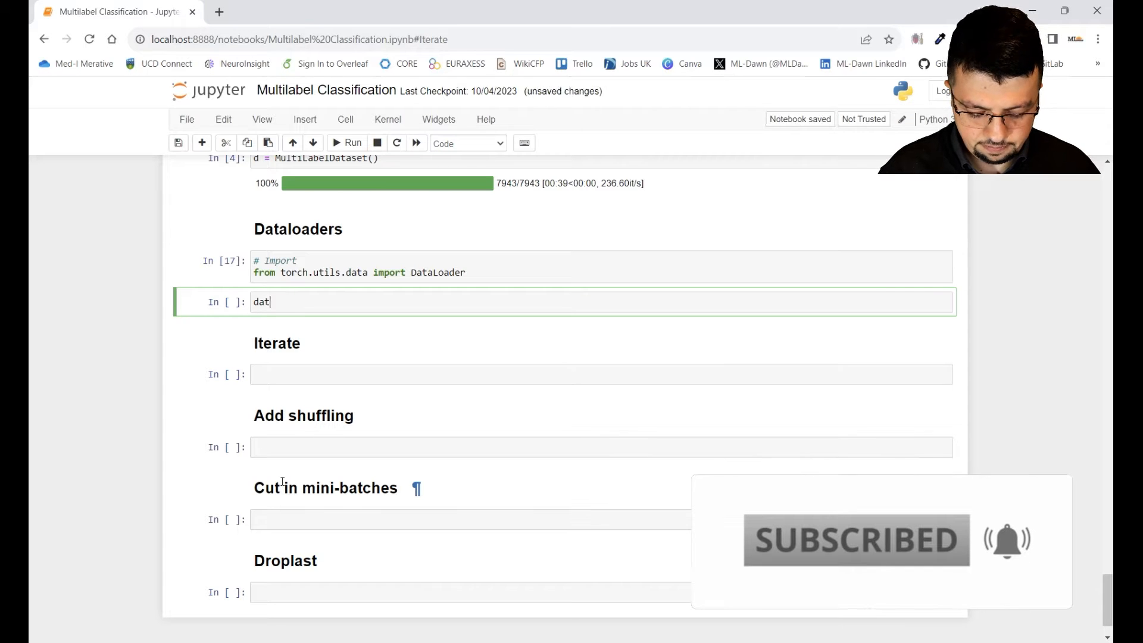
{"action": "type", "text": "aloader ="}
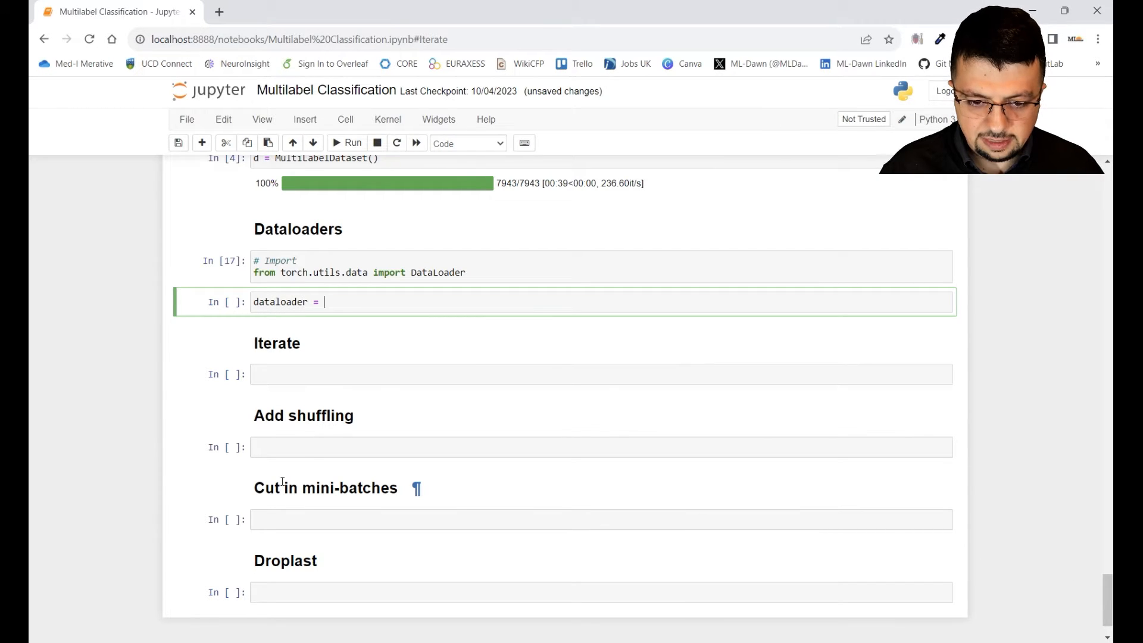
{"action": "type", "text": "DataLoader"}
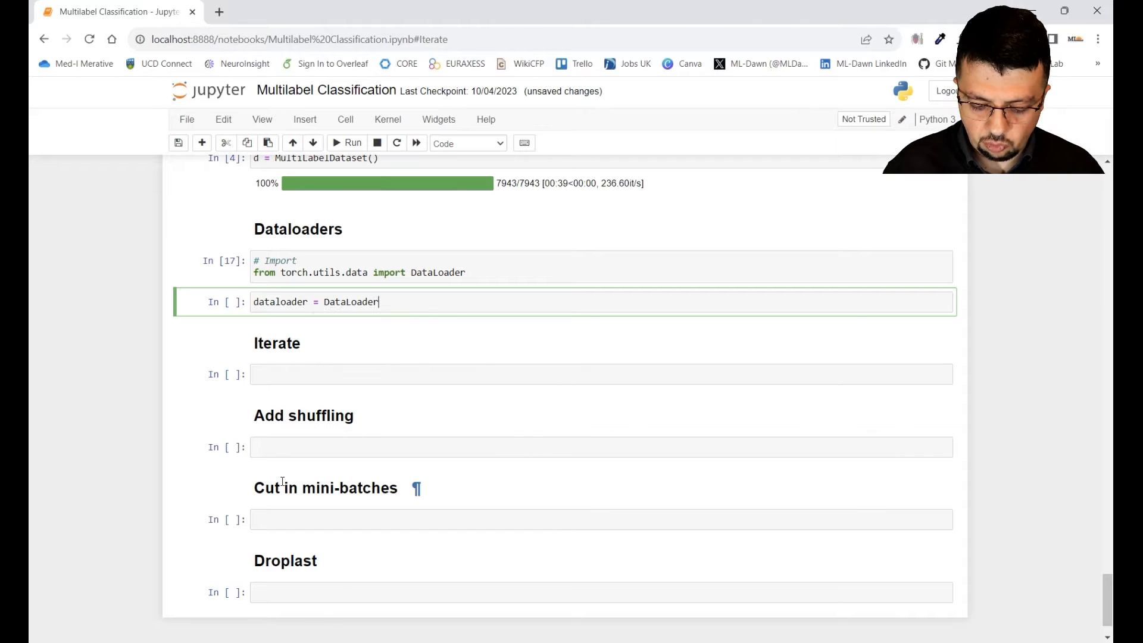
{"action": "type", "text": "()"}
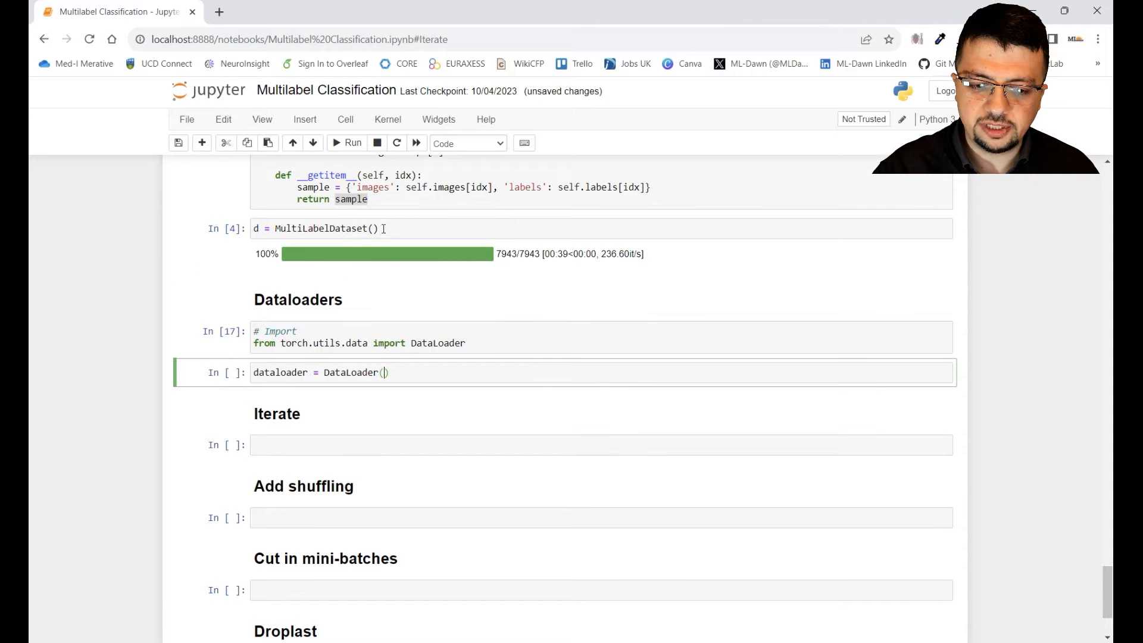
{"action": "left_click", "coordinate": [321, 229]}
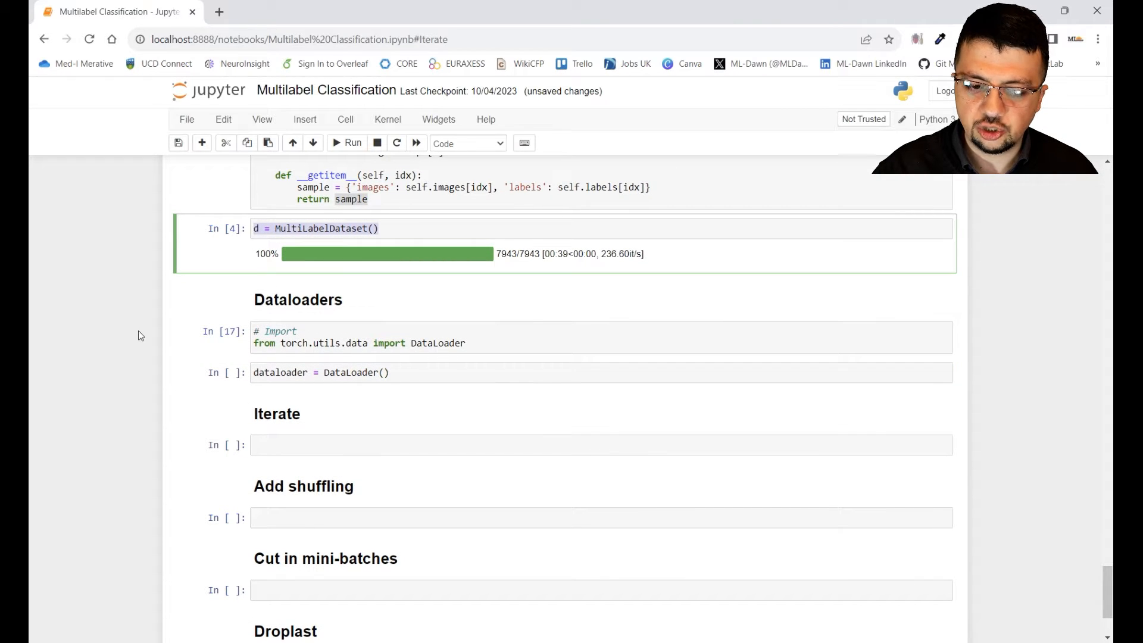
{"action": "scroll", "scroll_direction": "down", "scroll_amount": 3}
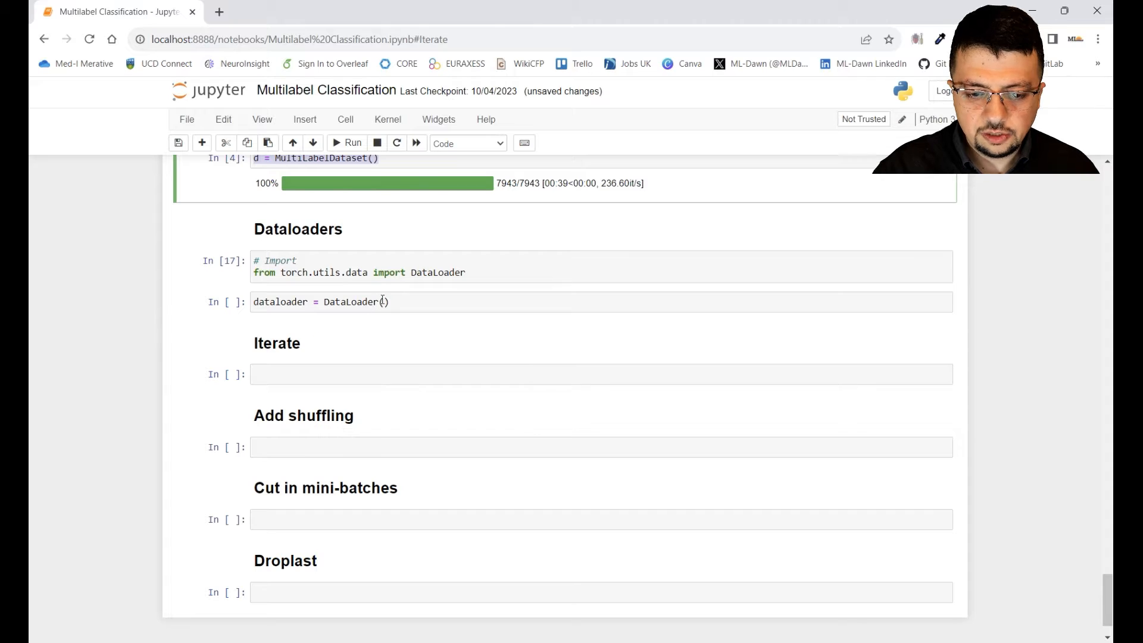
{"action": "type", "text": "d"}
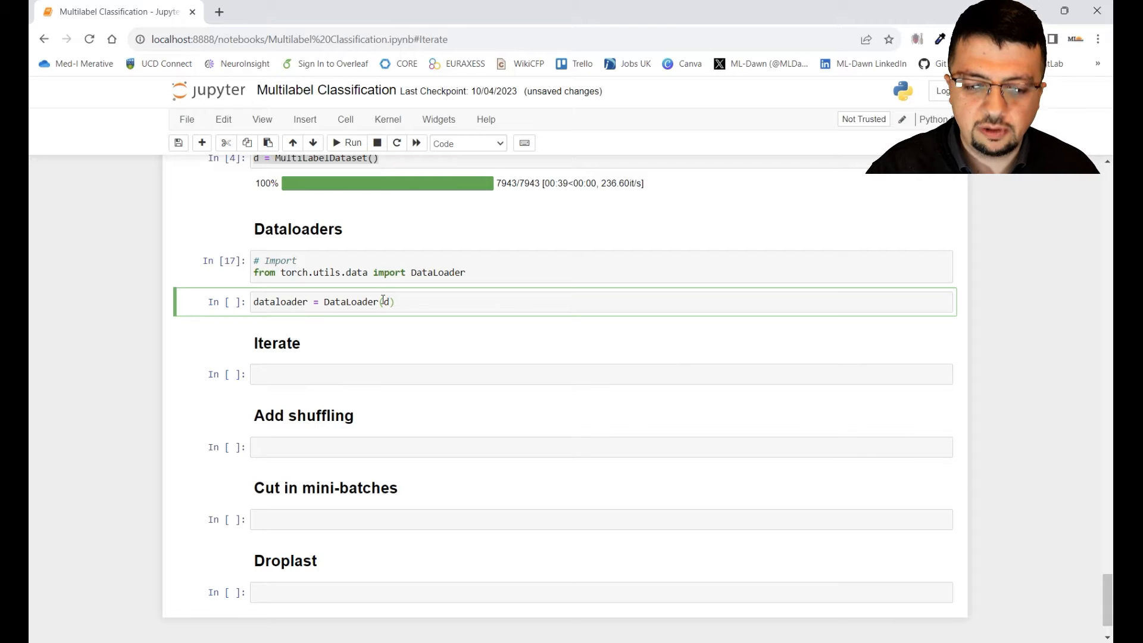
{"action": "key", "text": "shift+enter"}
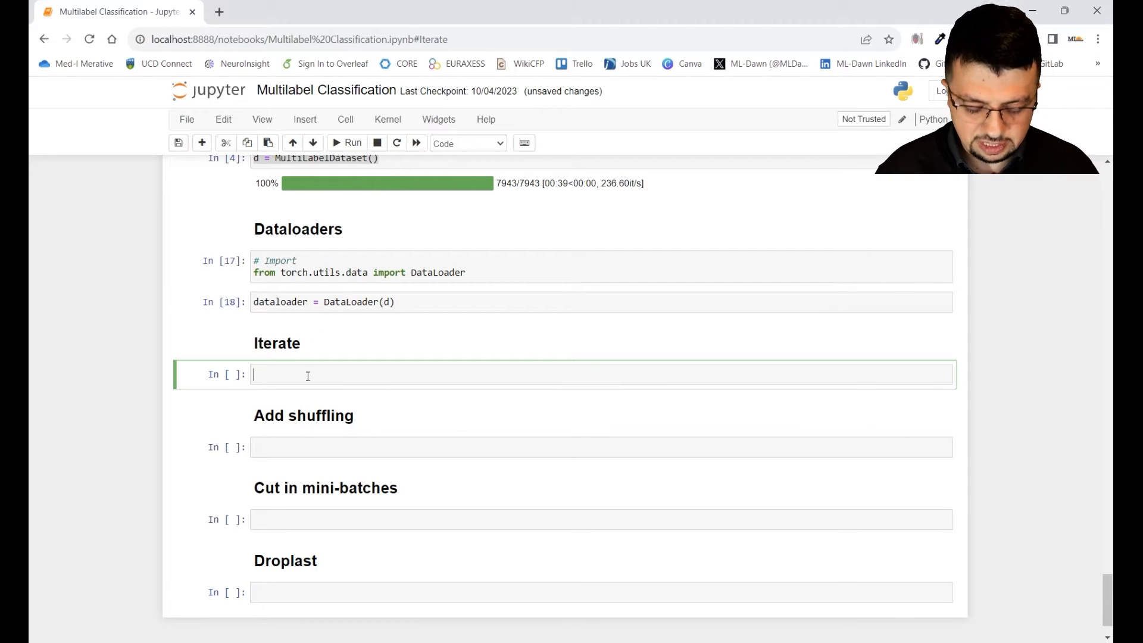
Write for i, s in enumerate(dataloader): in the Iterate cell and begin the loop body.
{"action": "type", "text": "for"}
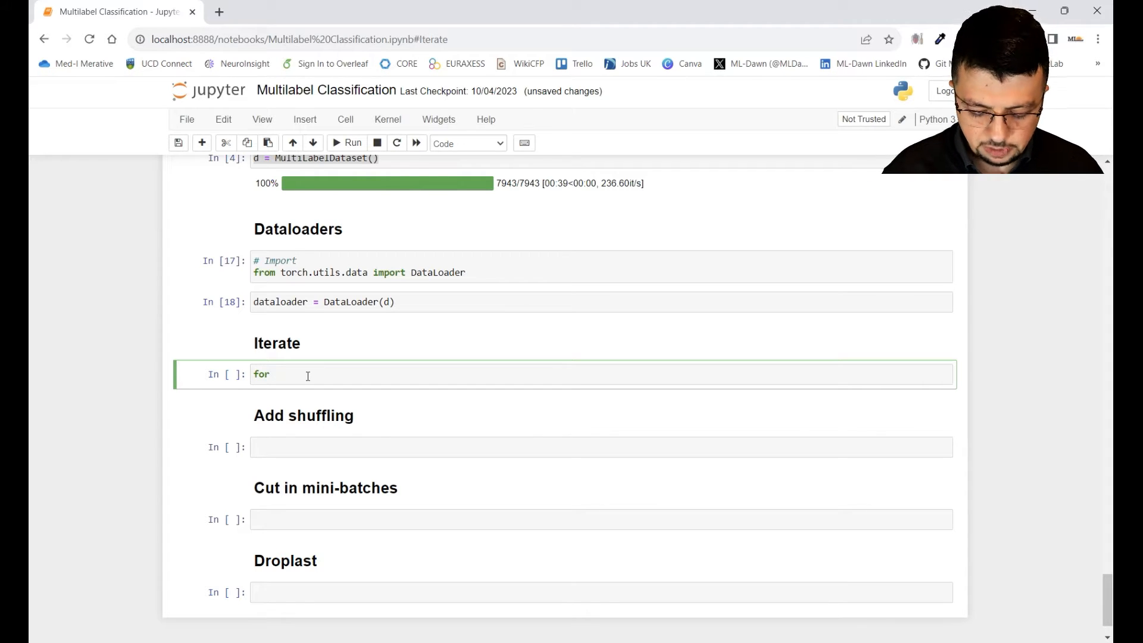
{"action": "type", "text": "i,"}
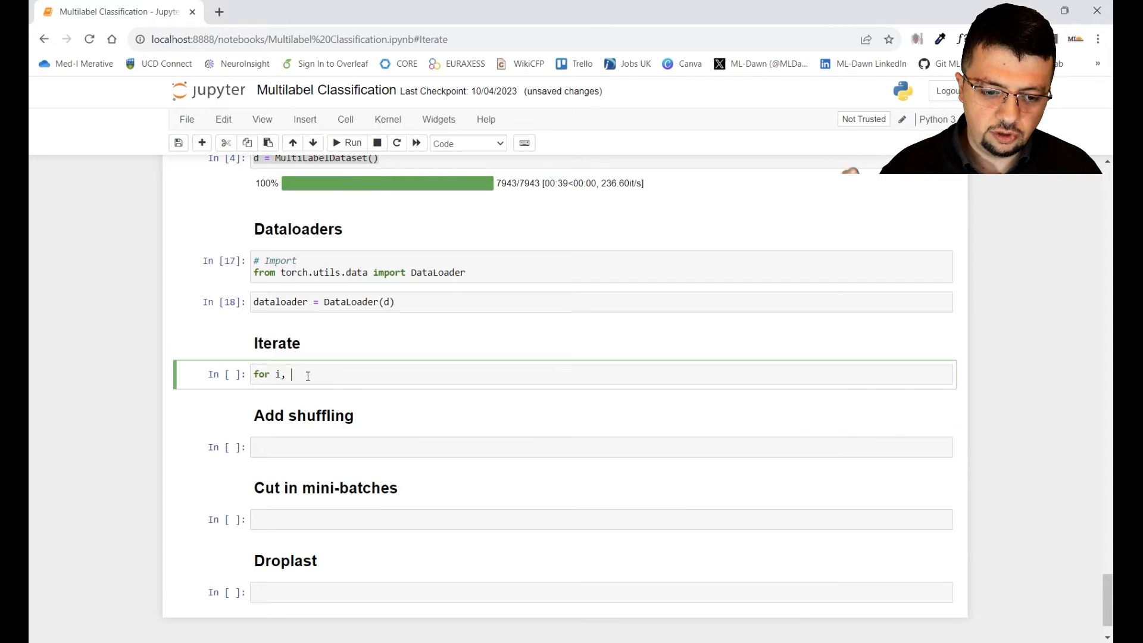
{"action": "type", "text": "sa"}
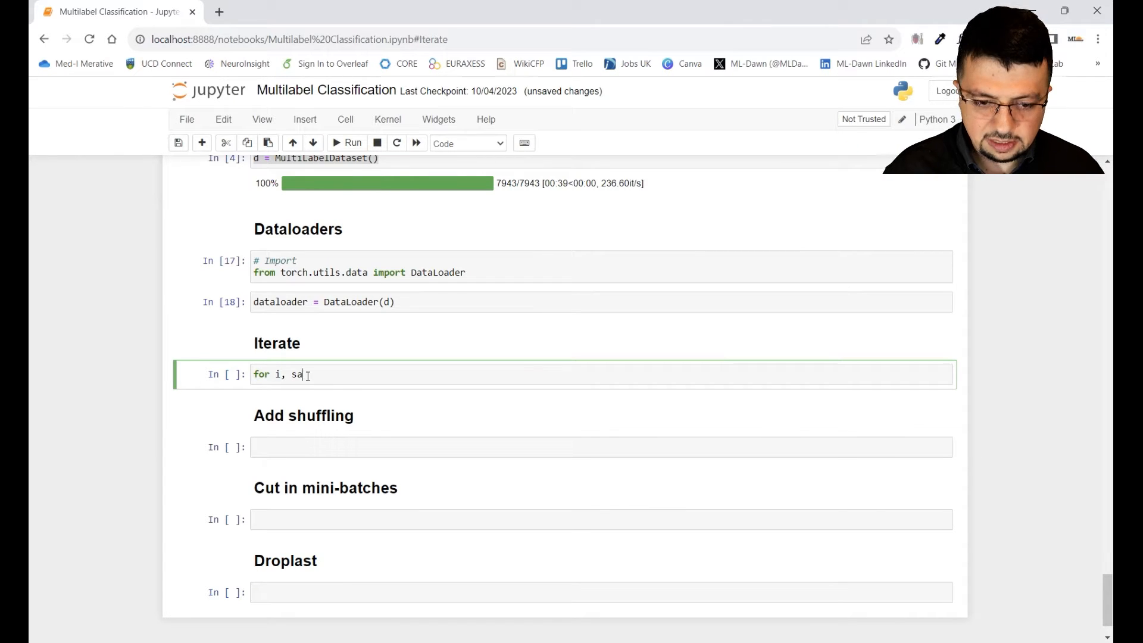
{"action": "key", "text": "Backspace"}
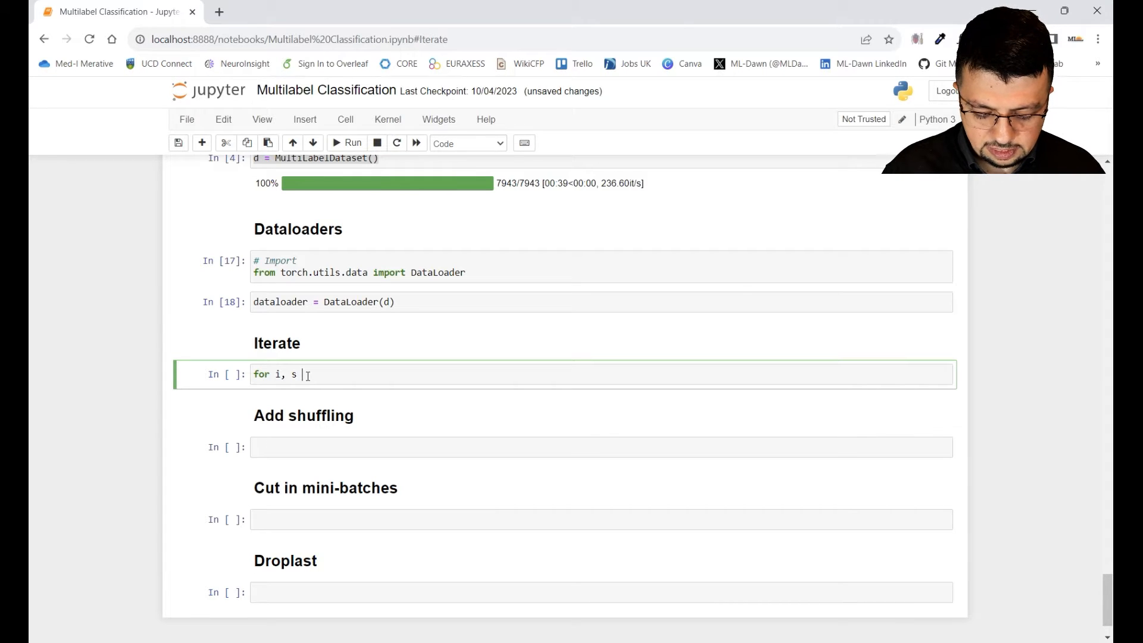
{"action": "type", "text": "enu"}
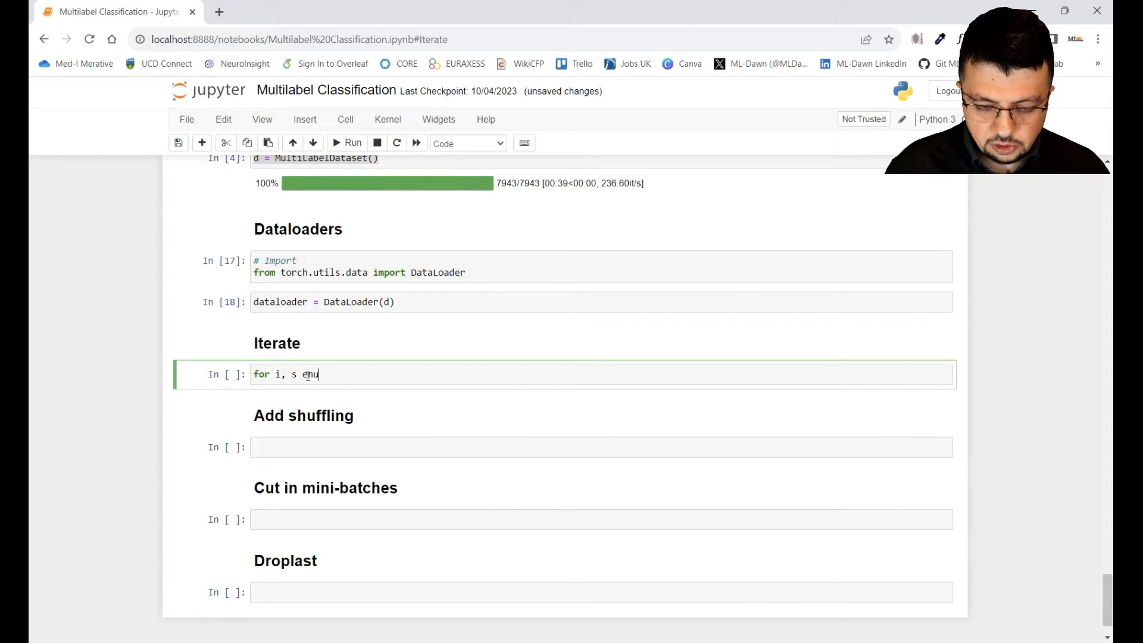
{"action": "type", "text": "merate()"}
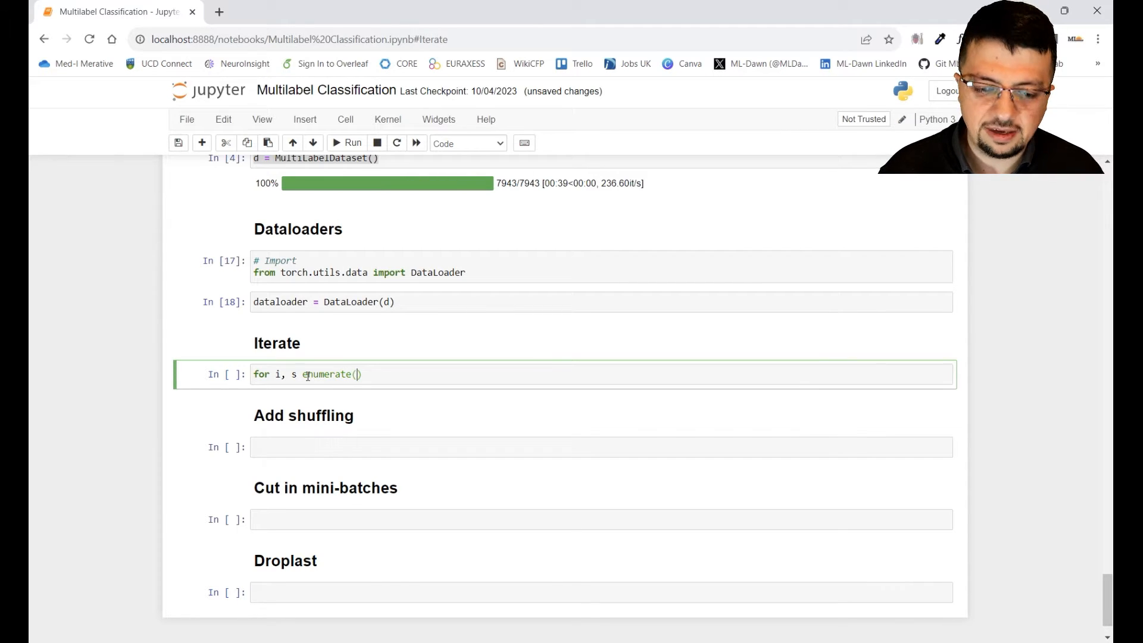
{"action": "type", "text": ")"}
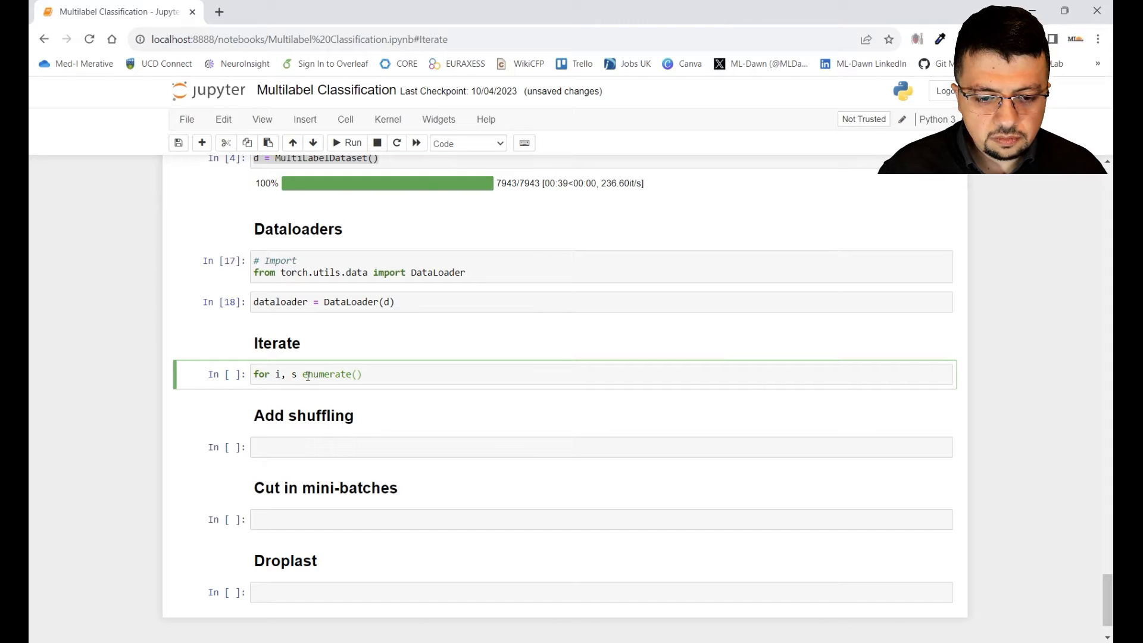
{"action": "type", "text": "d"}
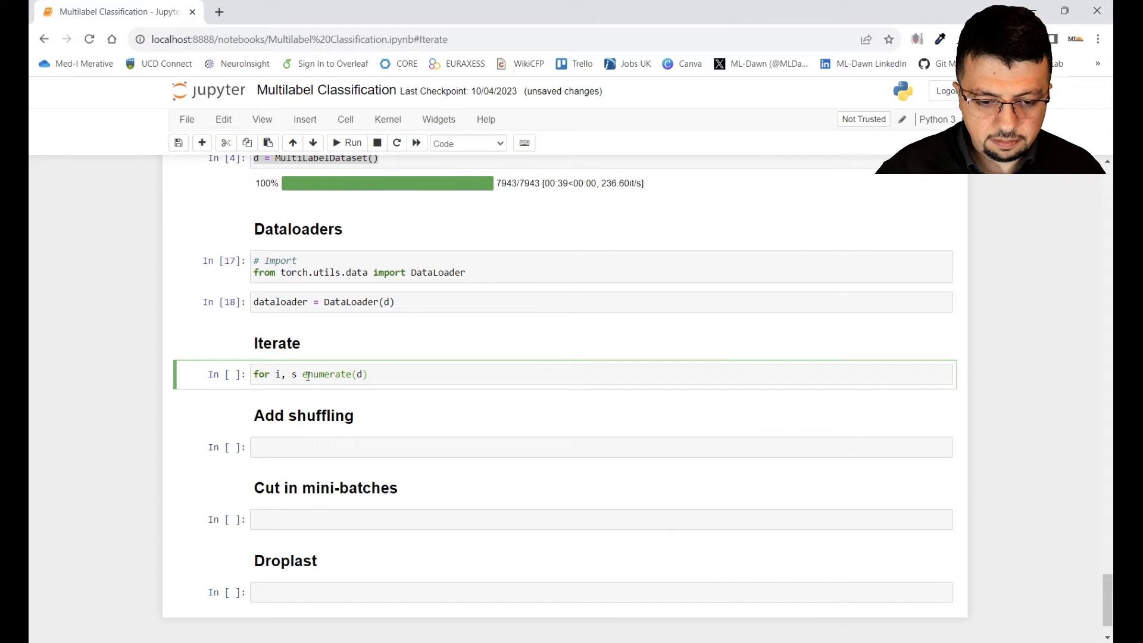
{"action": "type", "text": "ataloader"}
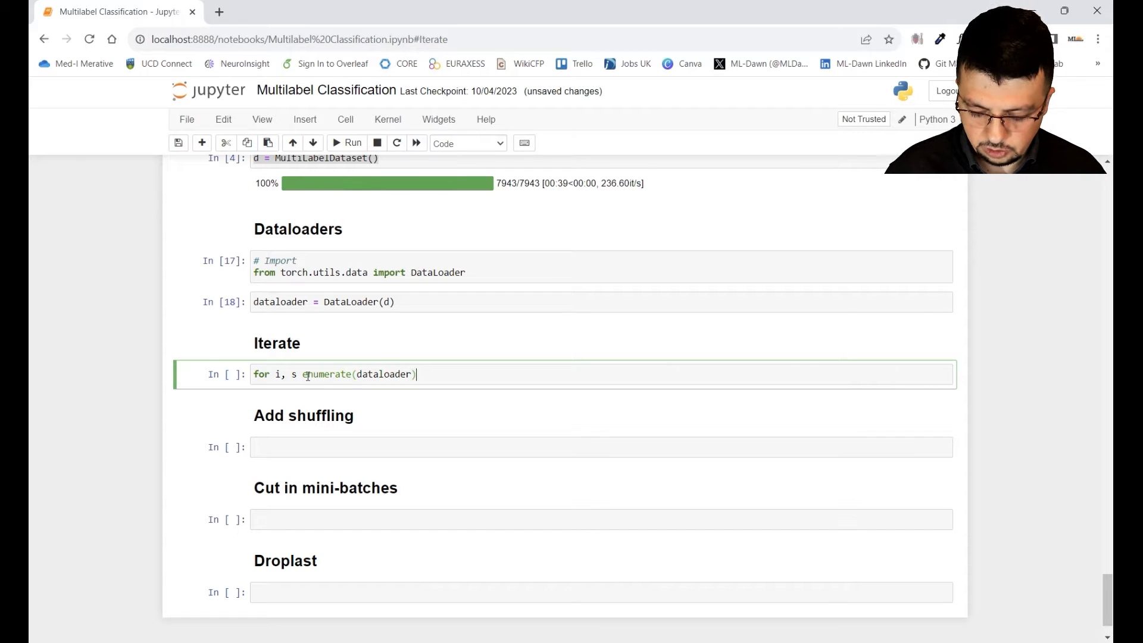
{"action": "type", "text": ":"}
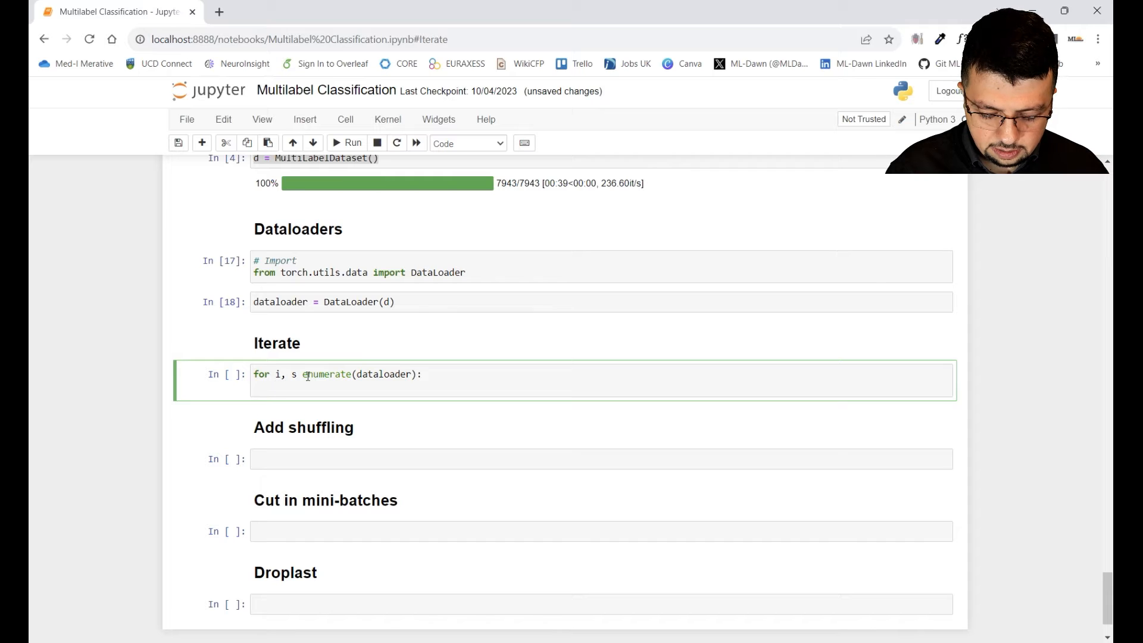
{"action": "type", "text": "im"}
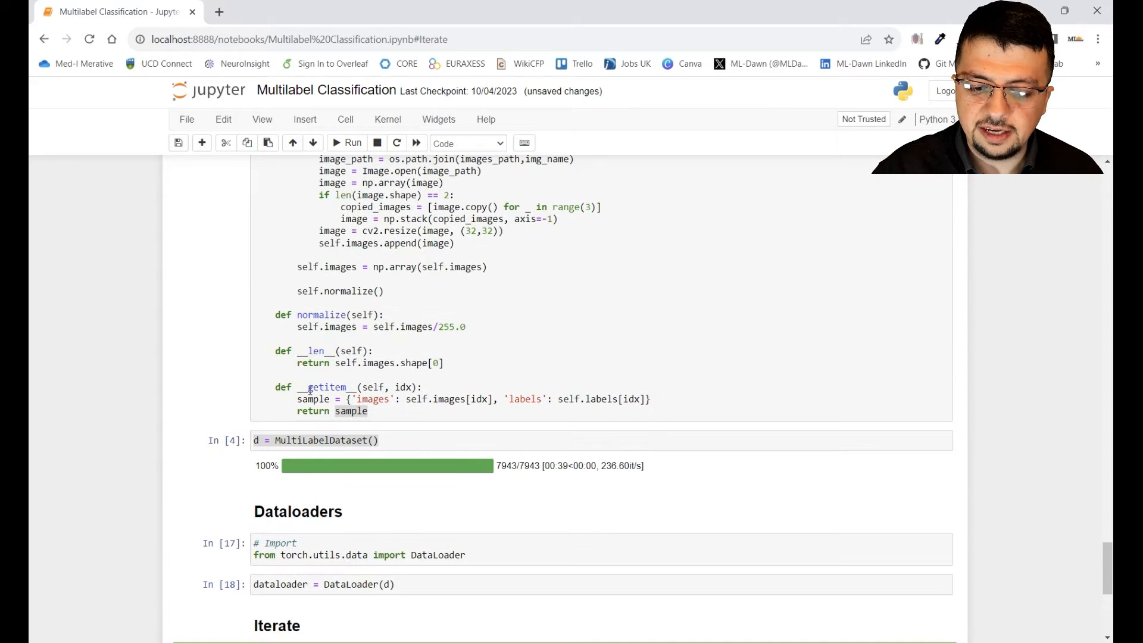
{"action": "double_click", "coordinate": [323, 387]}
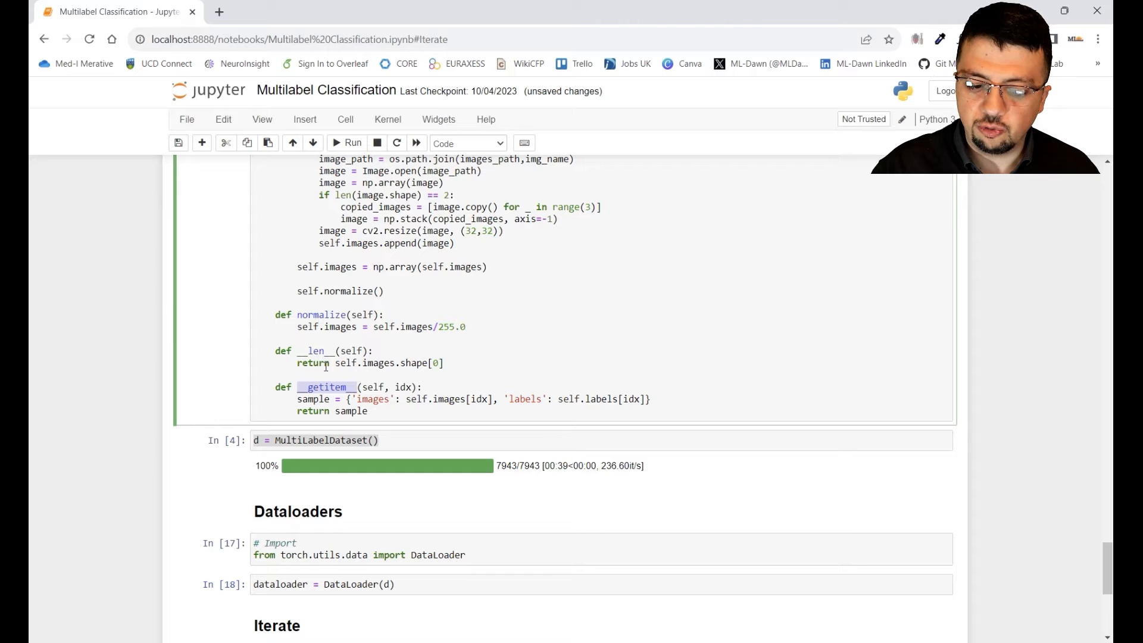
{"action": "scroll", "scroll_direction": "down", "scroll_amount": 3}
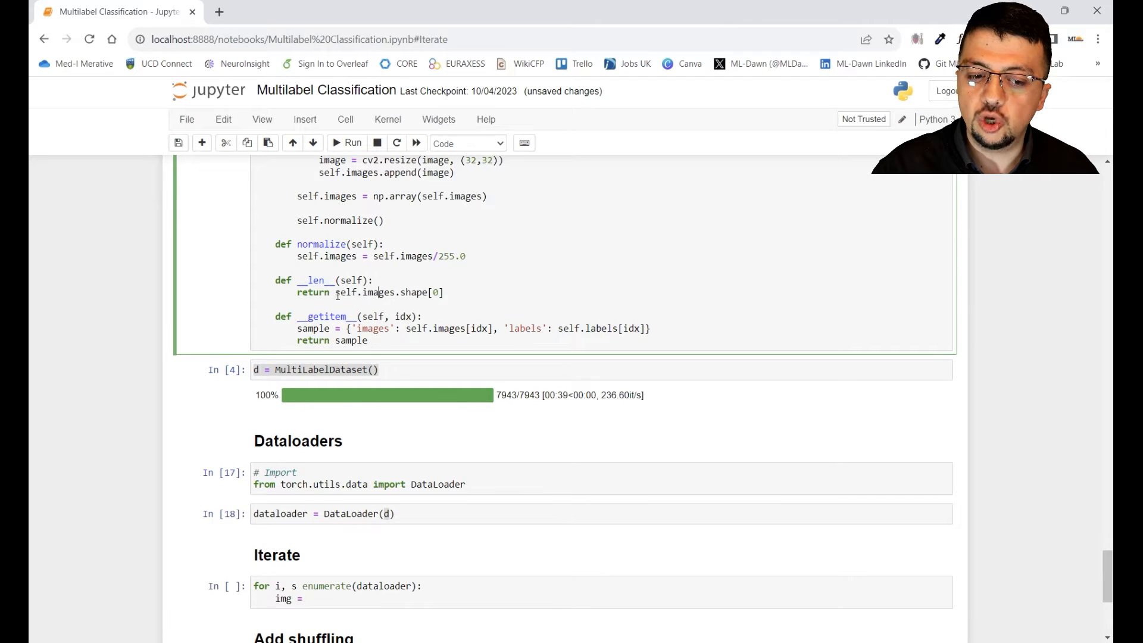
{"action": "left_click_drag", "start_coordinate": [335, 293], "coordinate": [437, 293]}
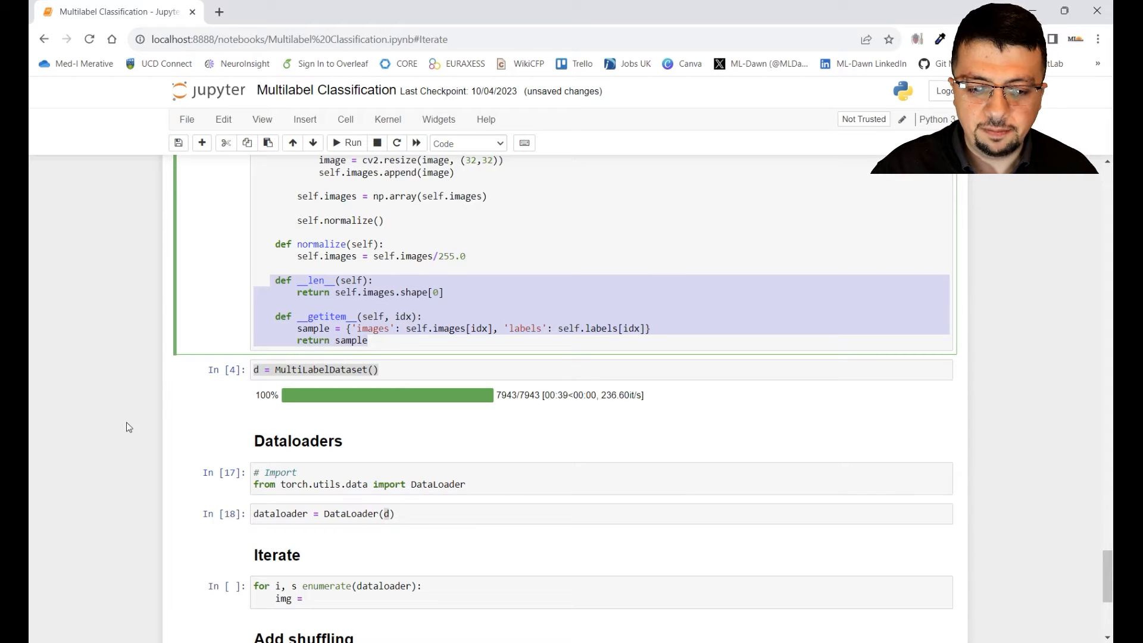
{"action": "scroll", "scroll_direction": "down", "scroll_amount": 3}
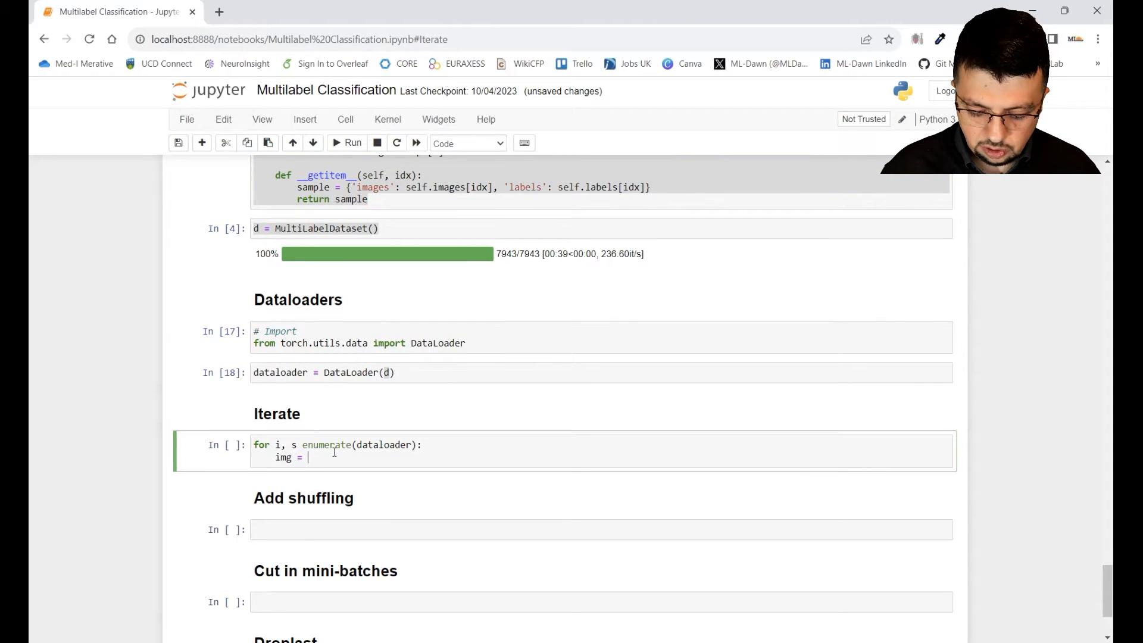
Add img = s['images'], l = s['labels'], print(img.shape) and break inside the loop.
{"action": "type", "text": "s[]"}
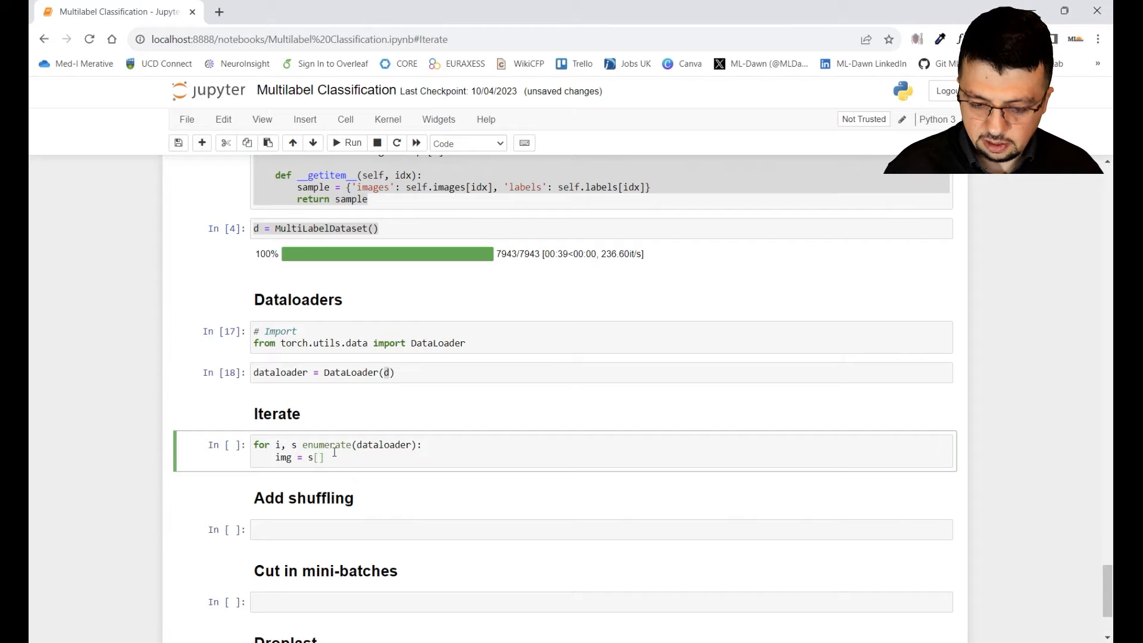
{"action": "type", "text": "'"}
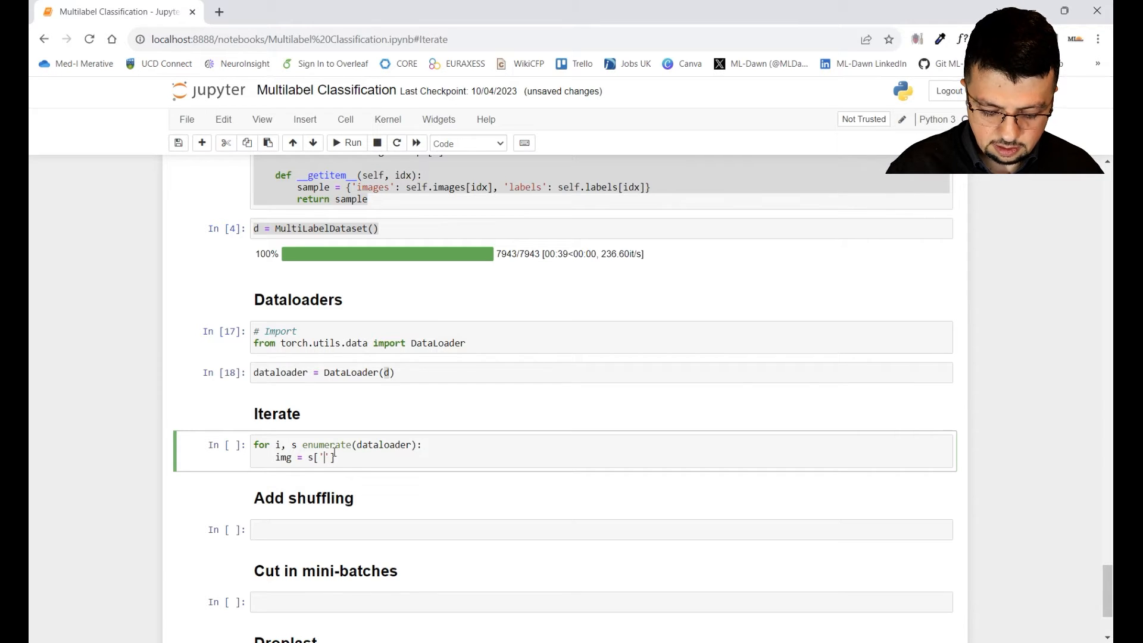
{"action": "type", "text": "images"}
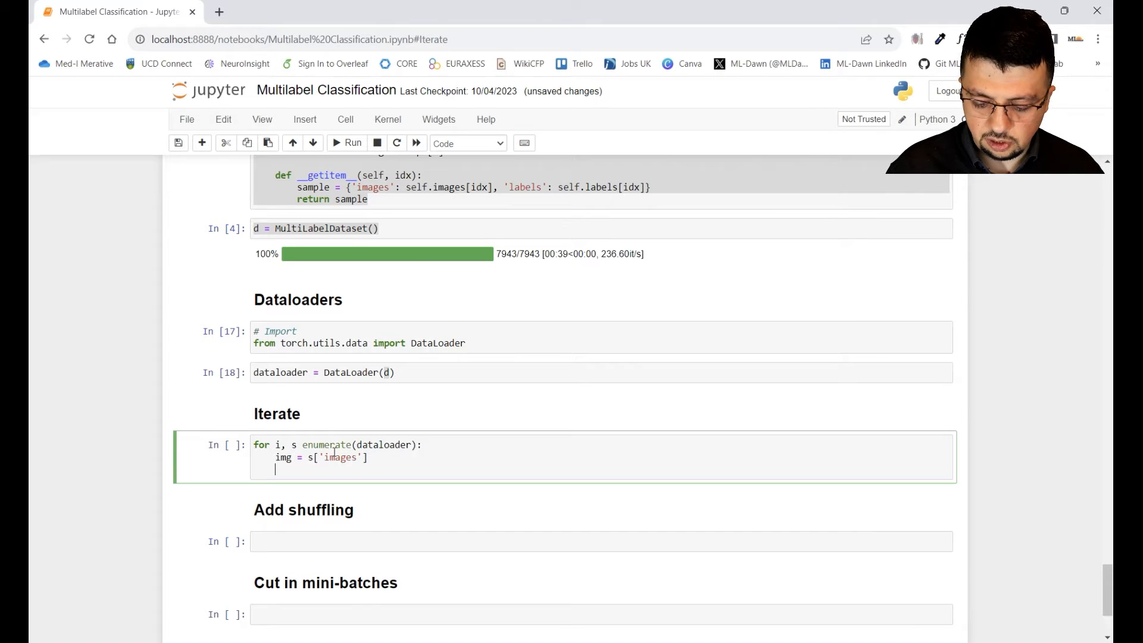
{"action": "type", "text": "l = s['labels'"}
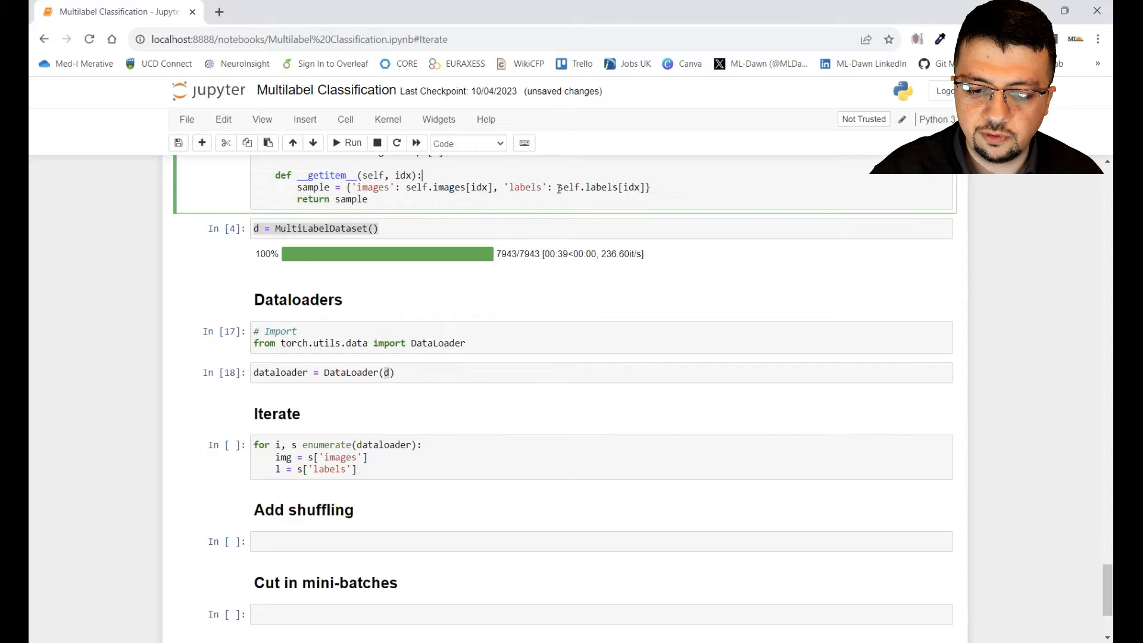
{"action": "double_click", "coordinate": [601, 187]}
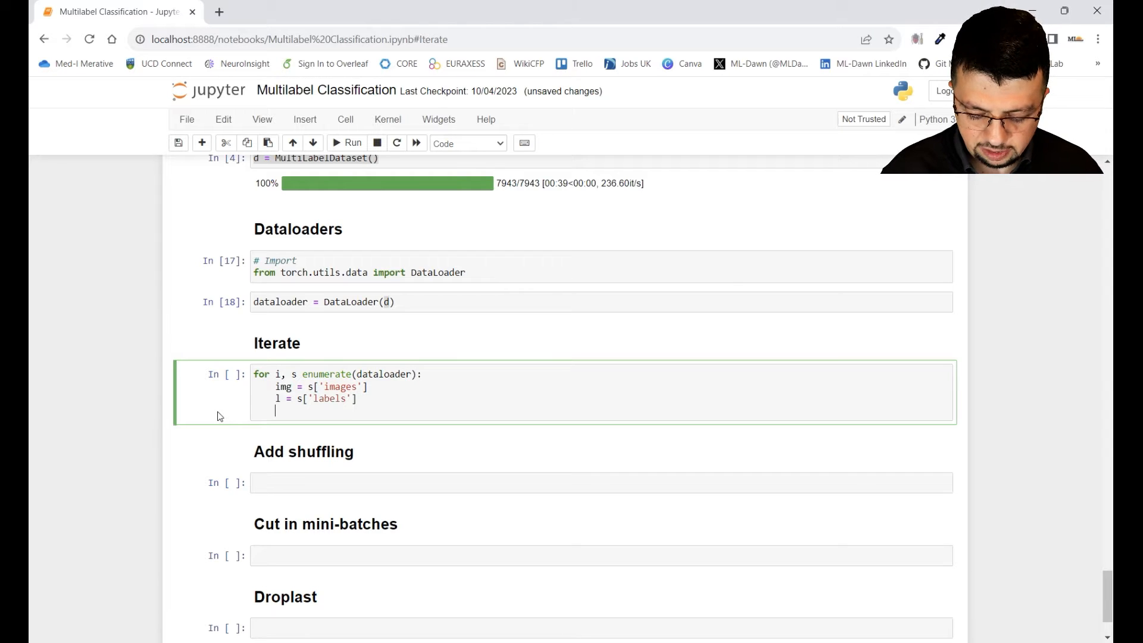
{"action": "type", "text": "prij"}
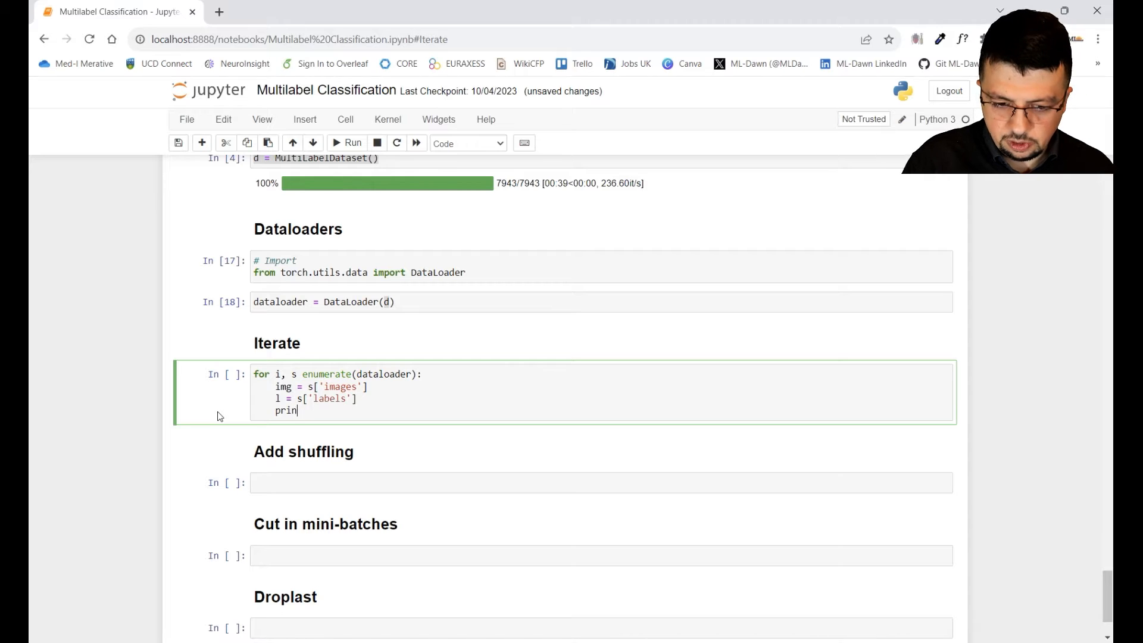
{"action": "type", "text": "t(img)"}
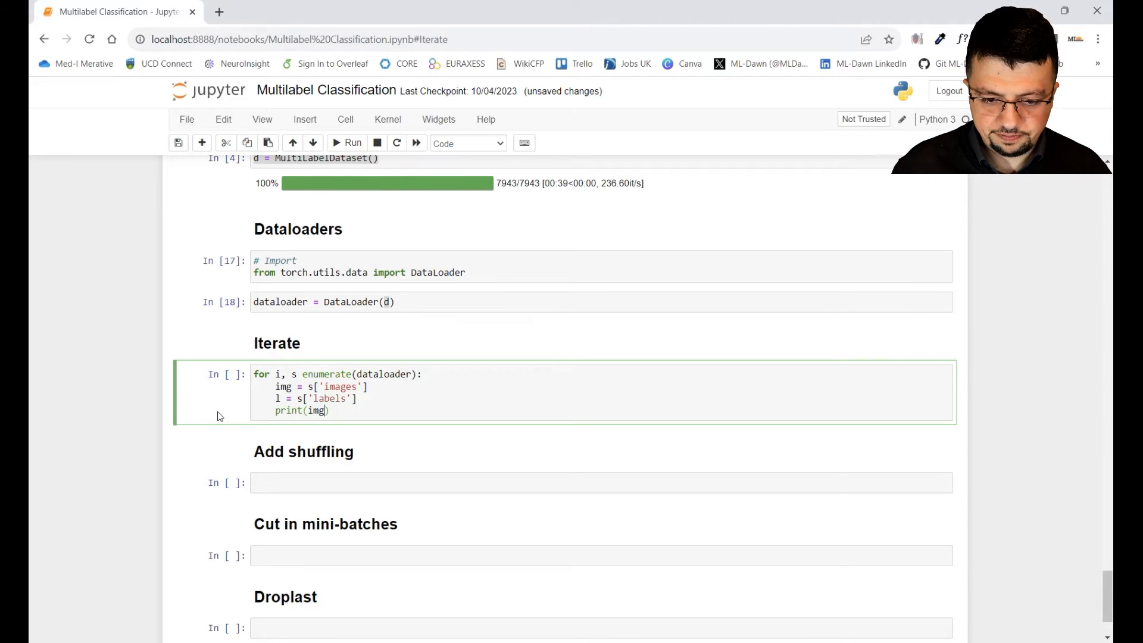
{"action": "type", "text": ".shape"}
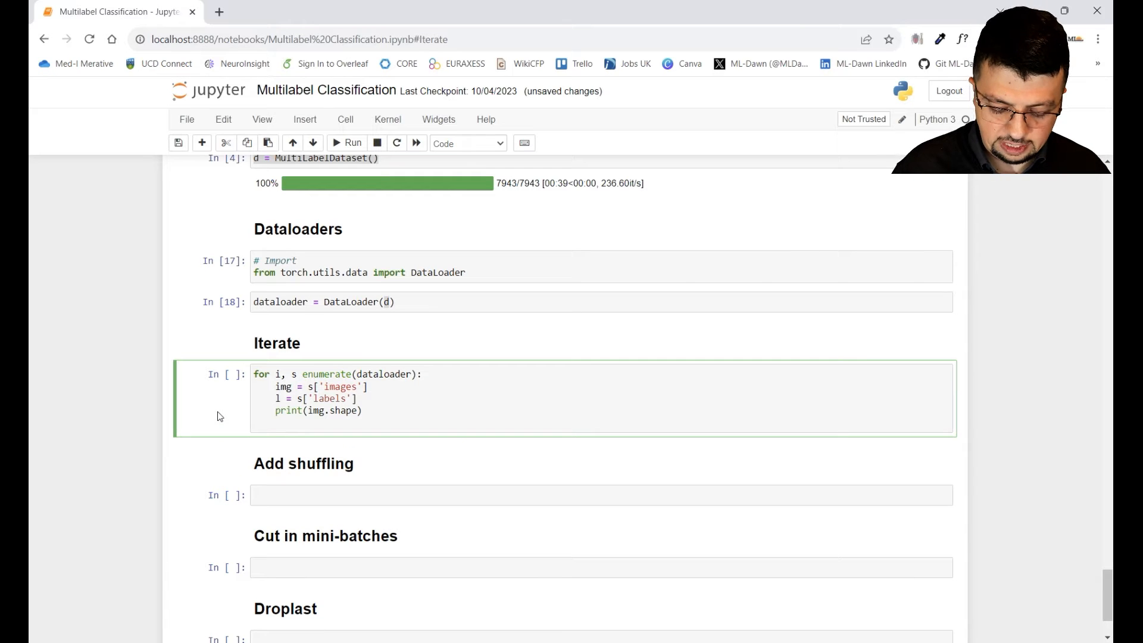
{"action": "type", "text": "break"}
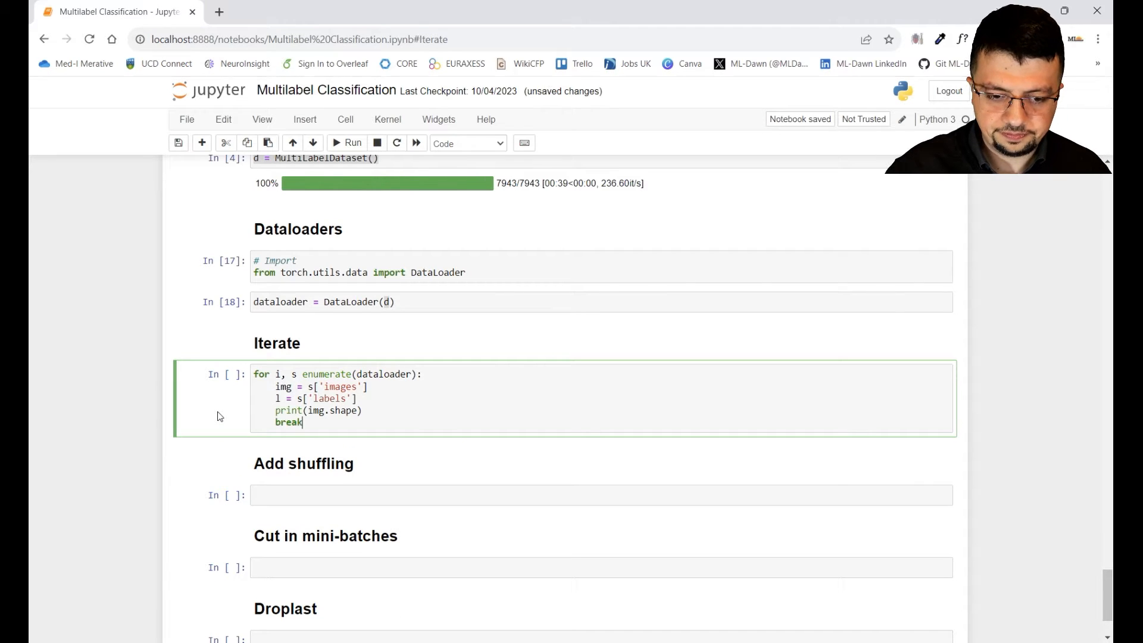
Run the loop to see the image shape, append .squeeze() to the images and rerun.
{"action": "left_click", "coordinate": [351, 141]}
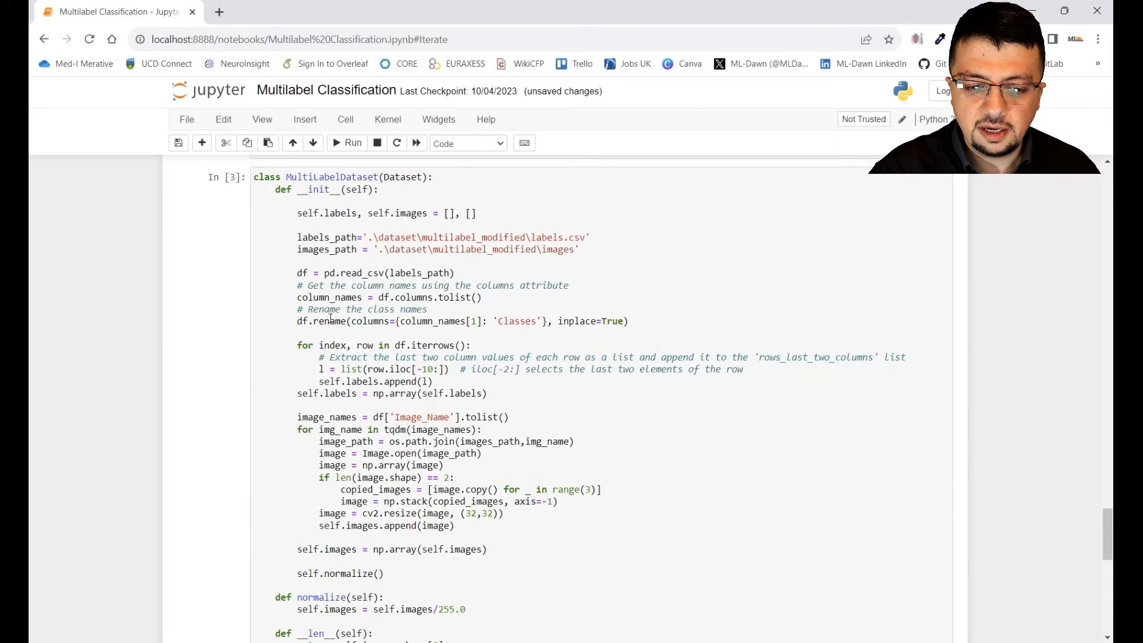
{"action": "scroll", "scroll_direction": "down", "scroll_amount": 3}
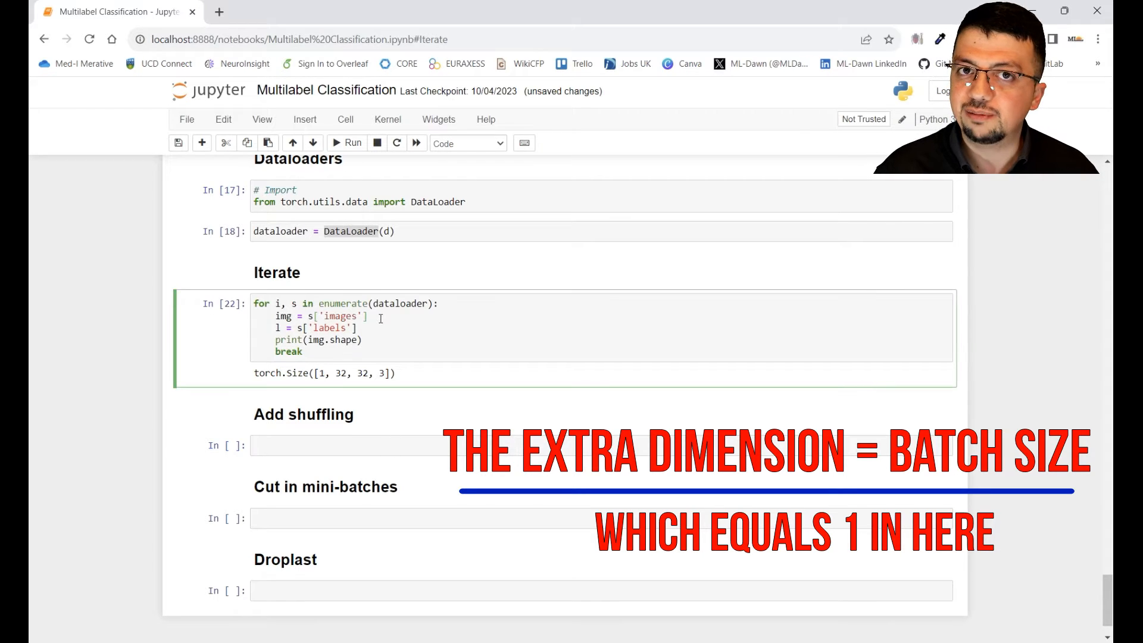
{"action": "type", "text": "."}
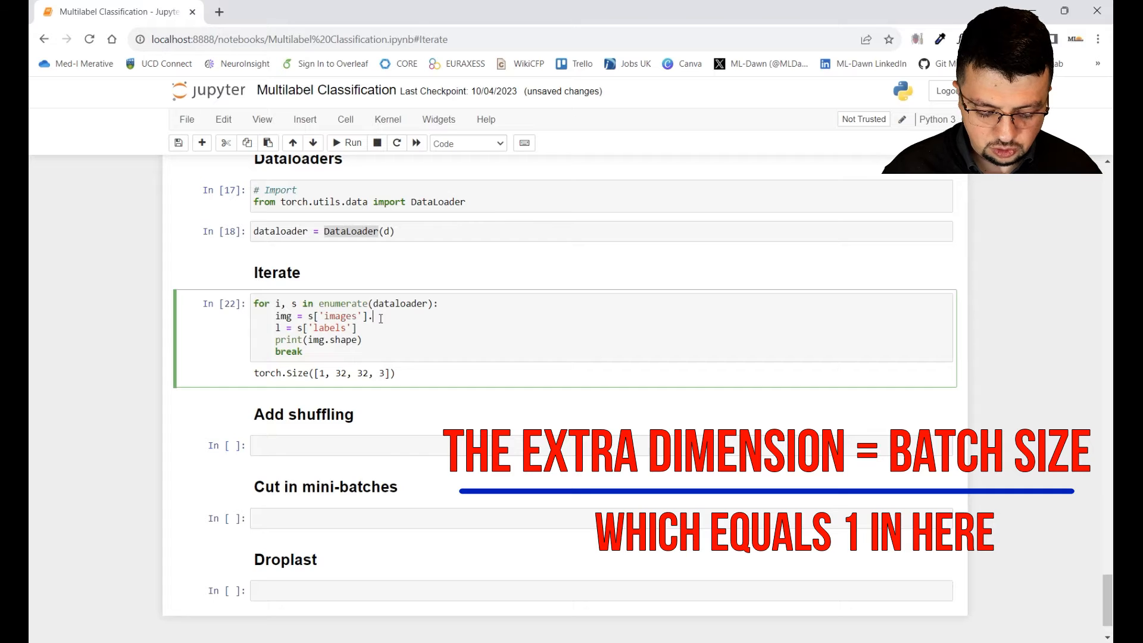
{"action": "type", "text": "squeeze()"}
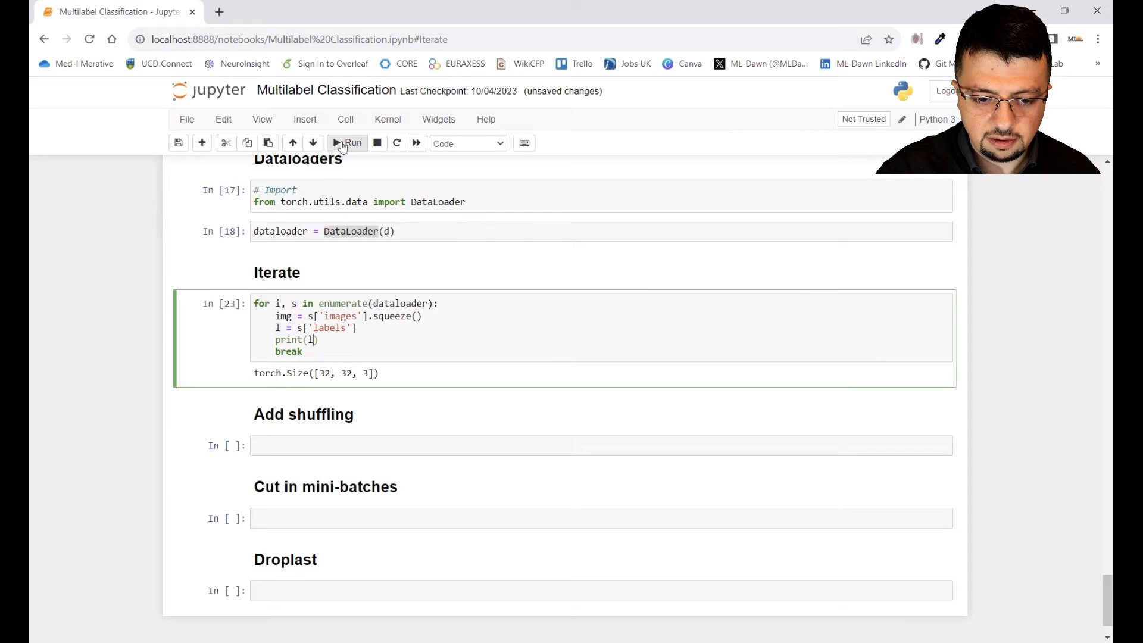
{"action": "left_click", "coordinate": [349, 142]}
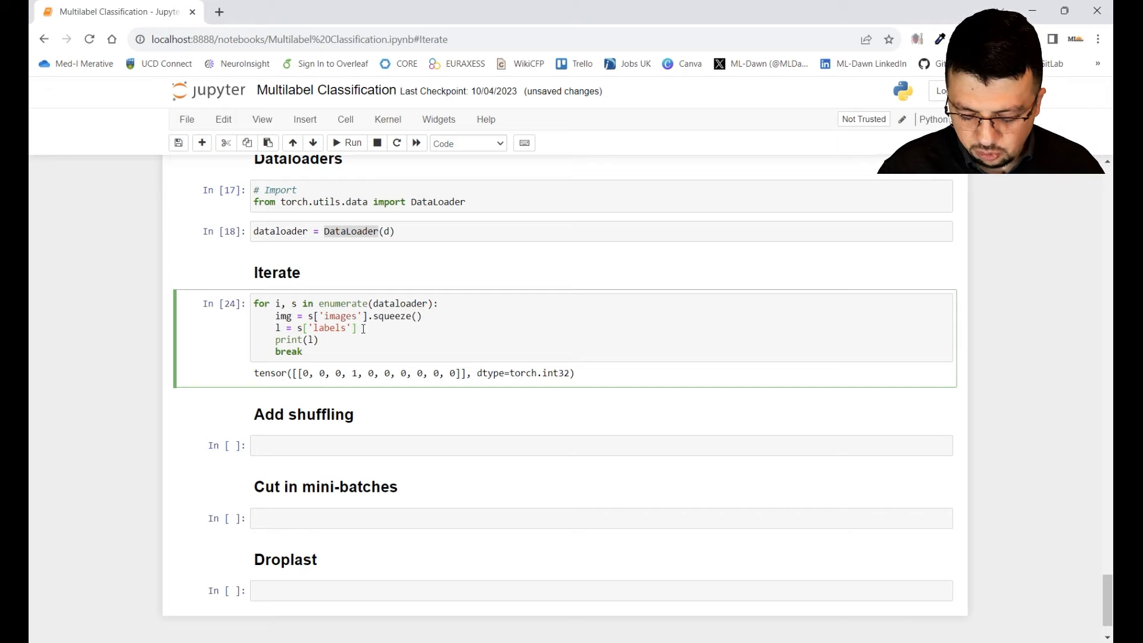
Convert the labels with .tolist()[0] and rerun to print the first label list.
{"action": "type", "text": "."}
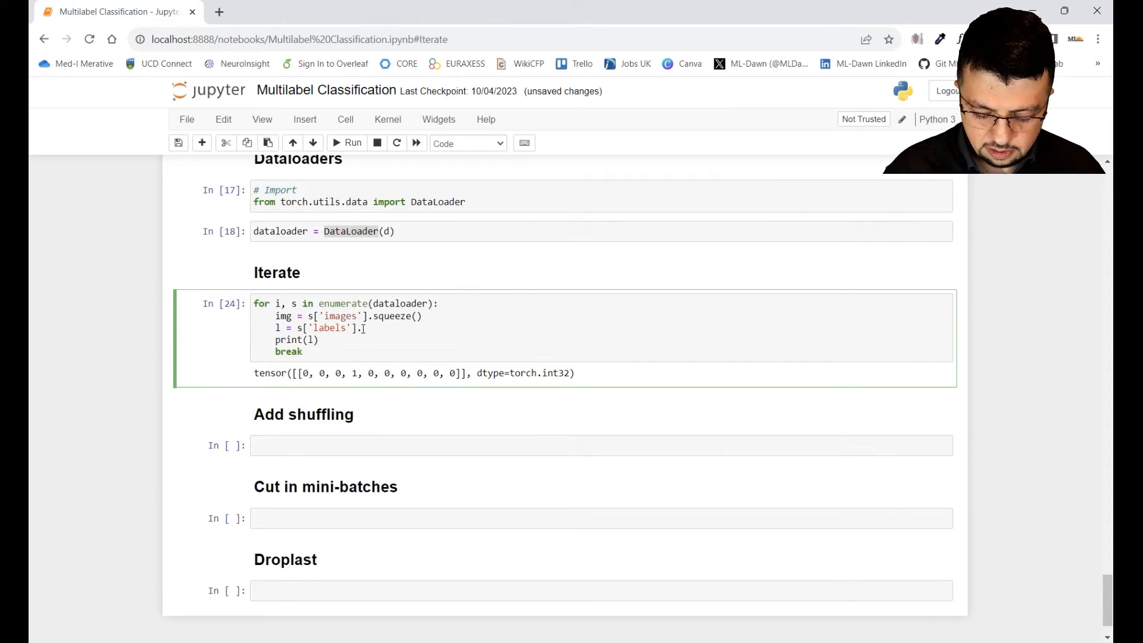
{"action": "type", "text": "tolist()["}
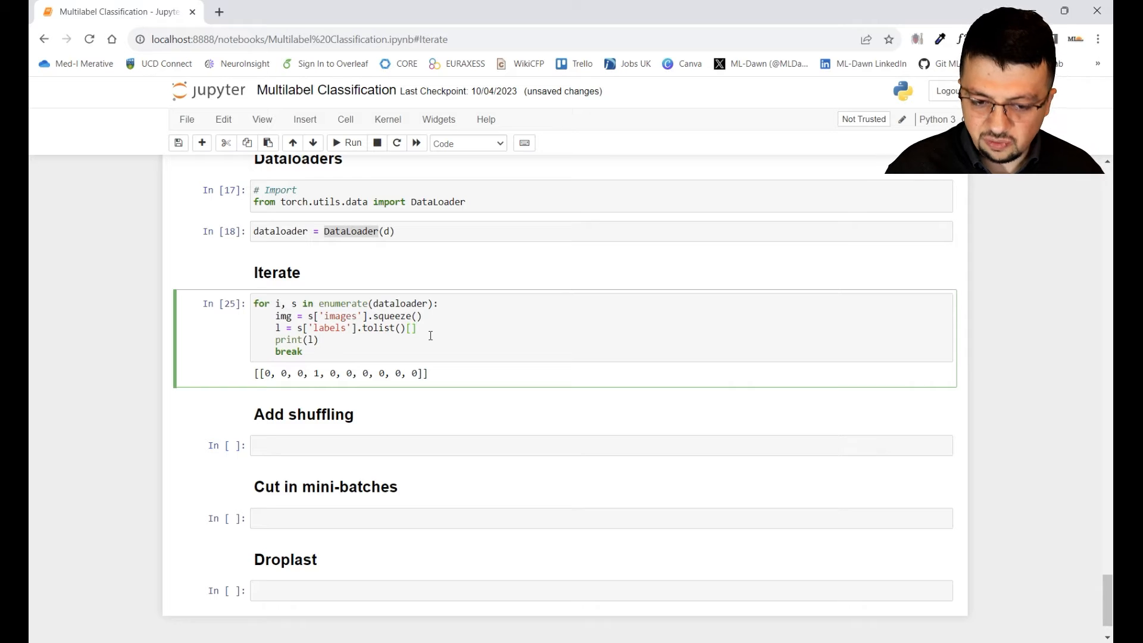
{"action": "type", "text": "0"}
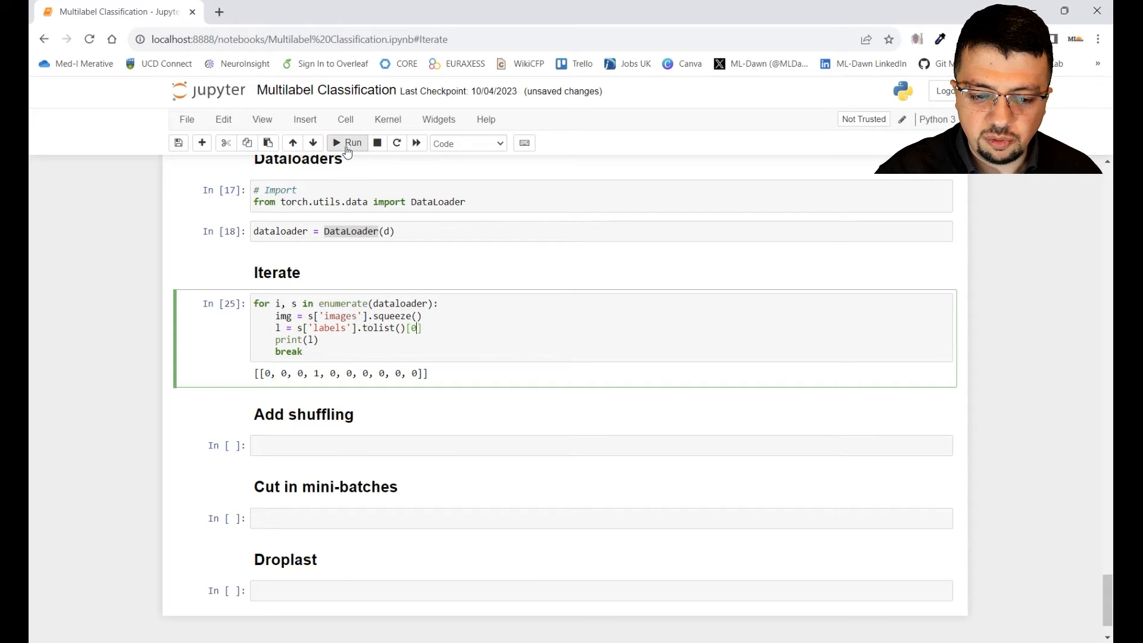
{"action": "left_click", "coordinate": [349, 142]}
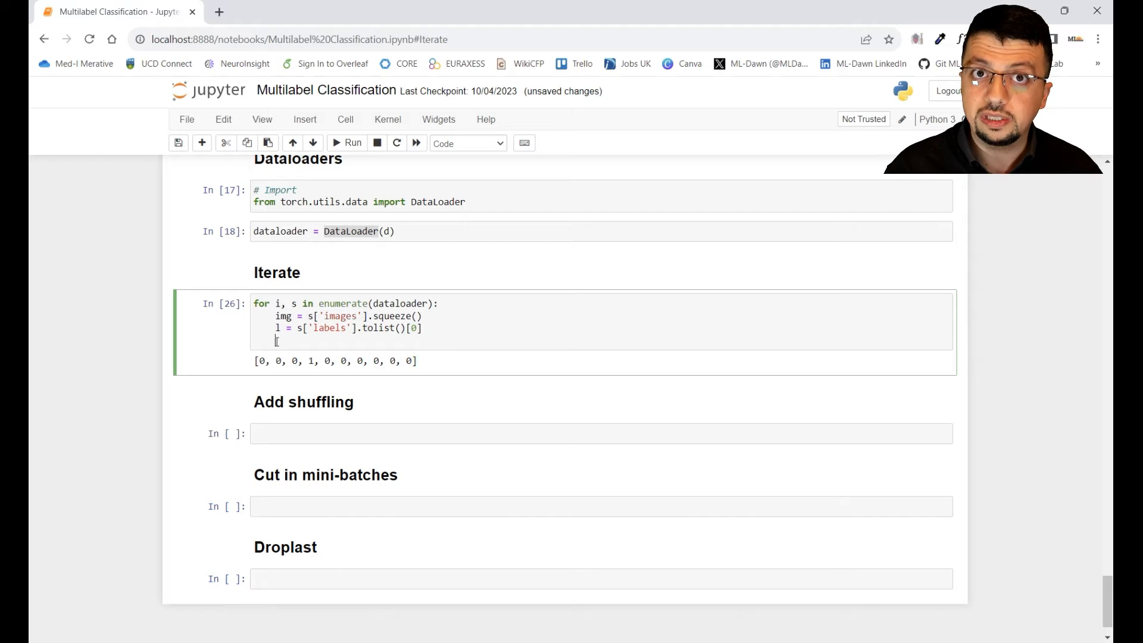
Add plt.imshow(img), plt.show() and plt.title(l) to display each image with its label.
{"action": "type", "text": "plt.ims"}
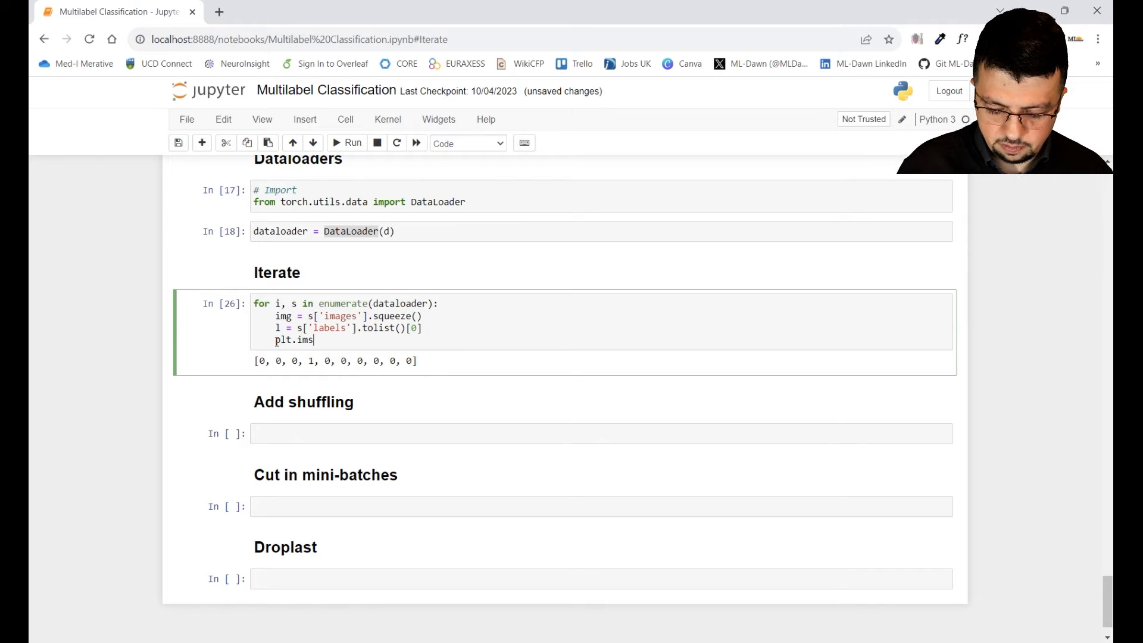
{"action": "type", "text": "how(img)"}
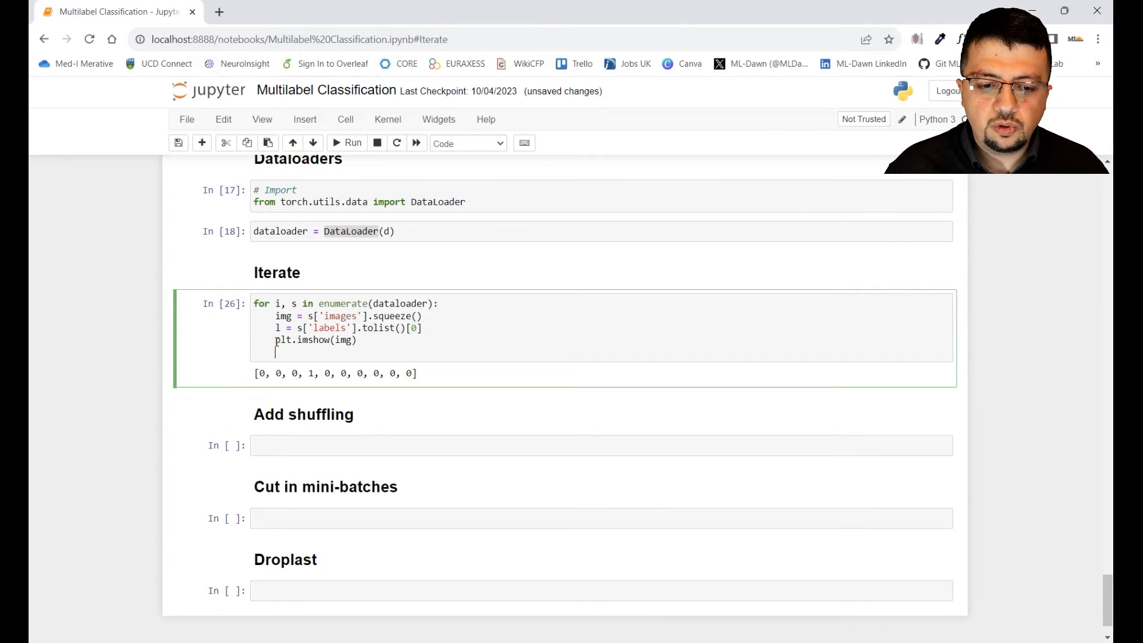
{"action": "type", "text": "plt"}
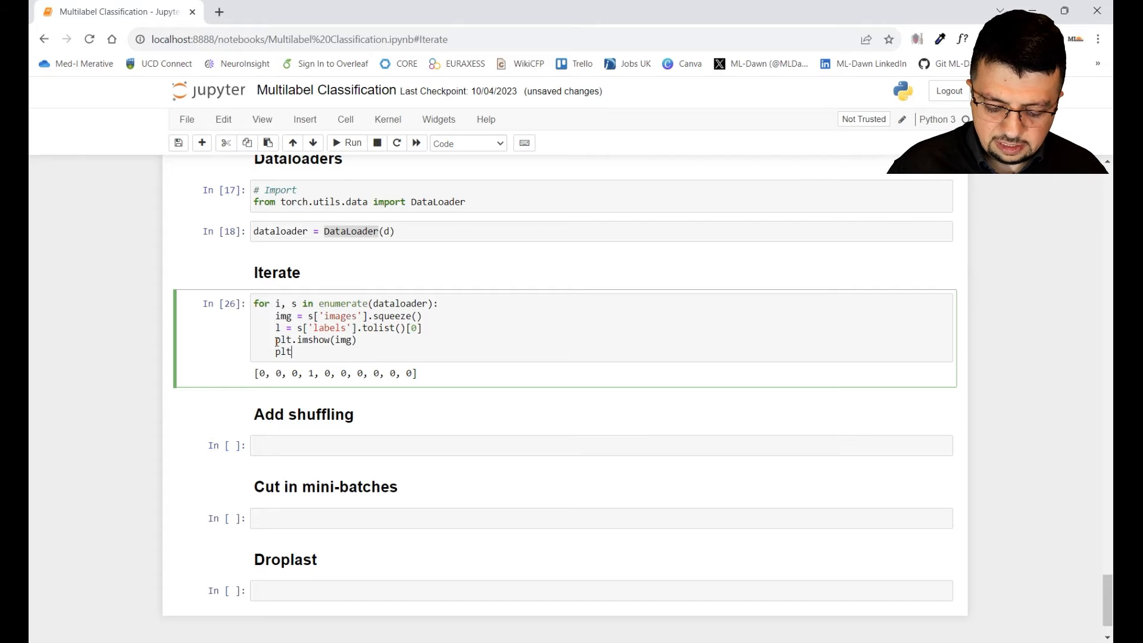
{"action": "type", "text": ".show()"}
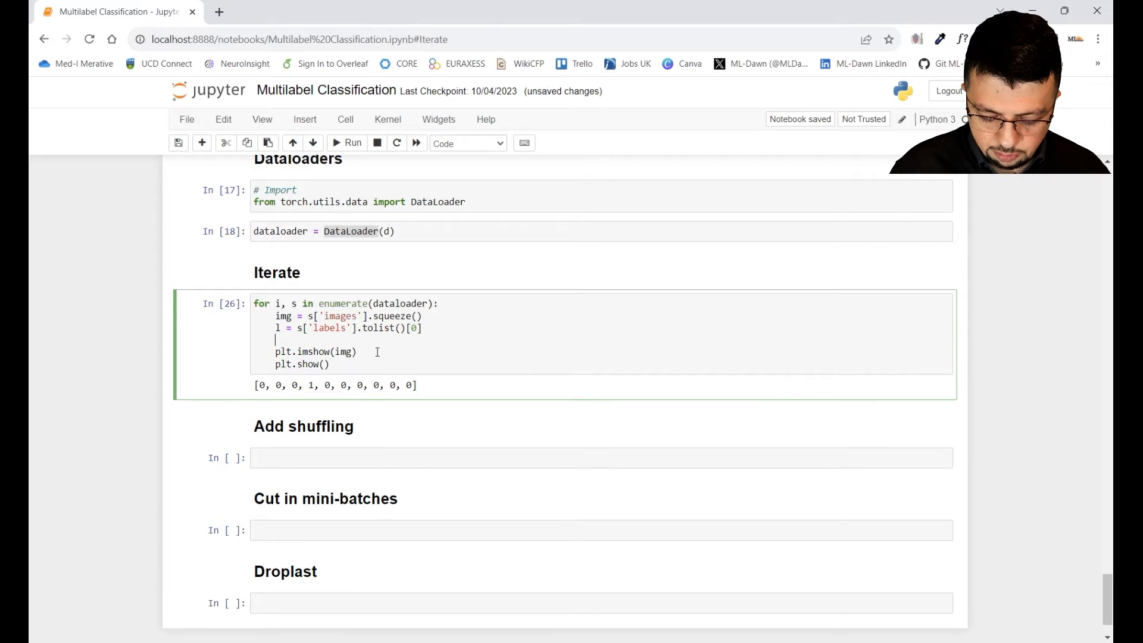
{"action": "type", "text": "plt.title()"}
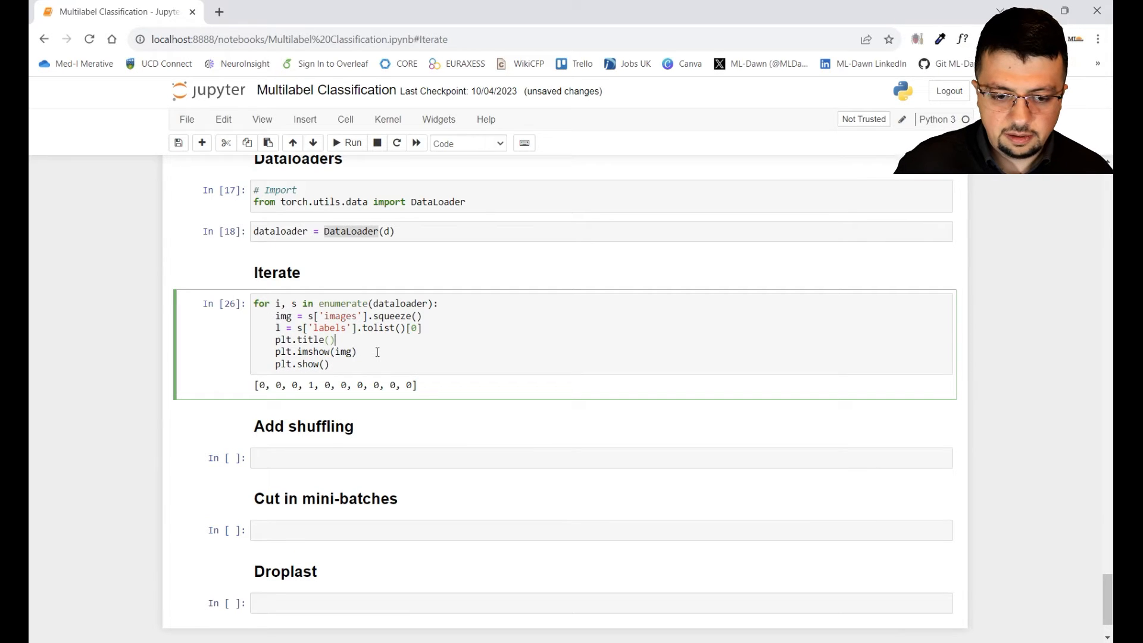
{"action": "type", "text": "l"}
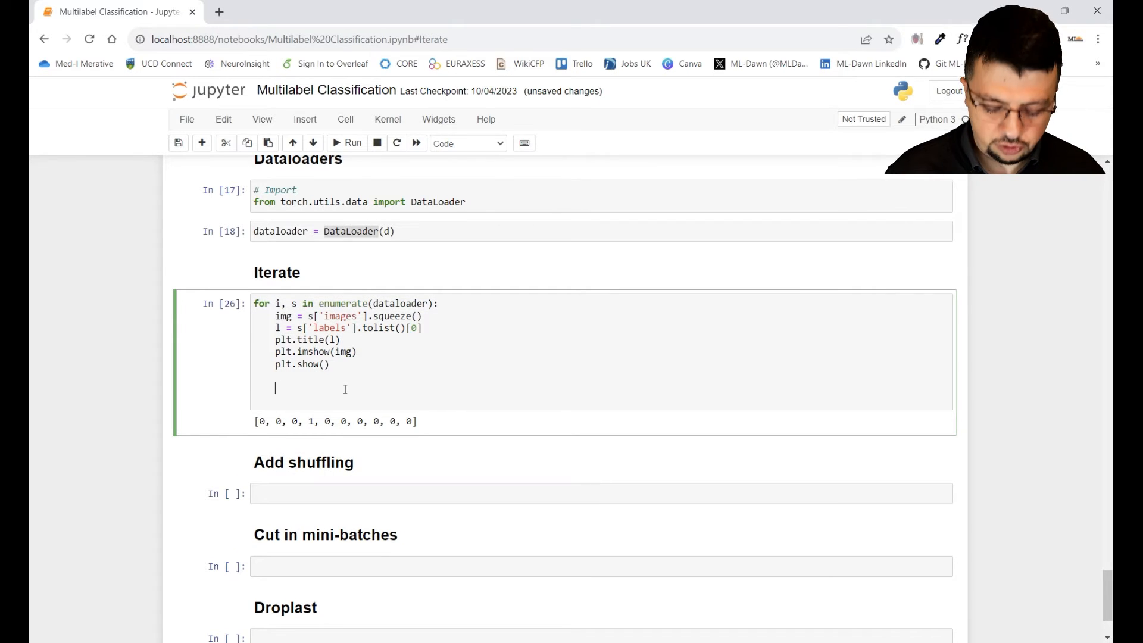
Add an if i ... break condition and run the loop to view the first few labelled plots.
{"action": "type", "text": "if i > 5:"}
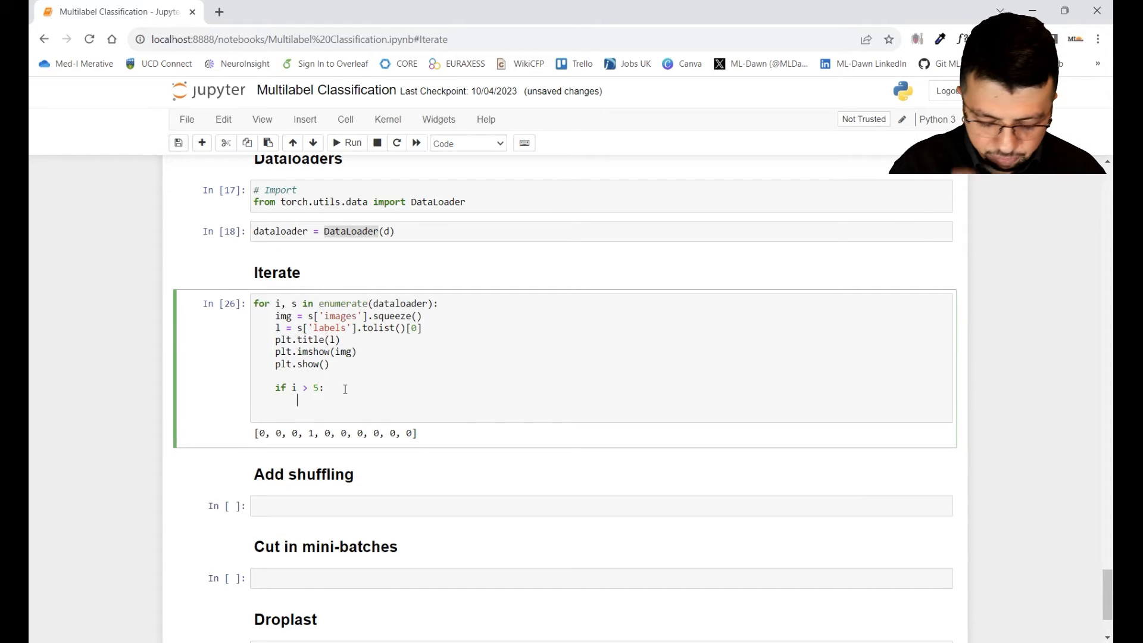
{"action": "type", "text": "break"}
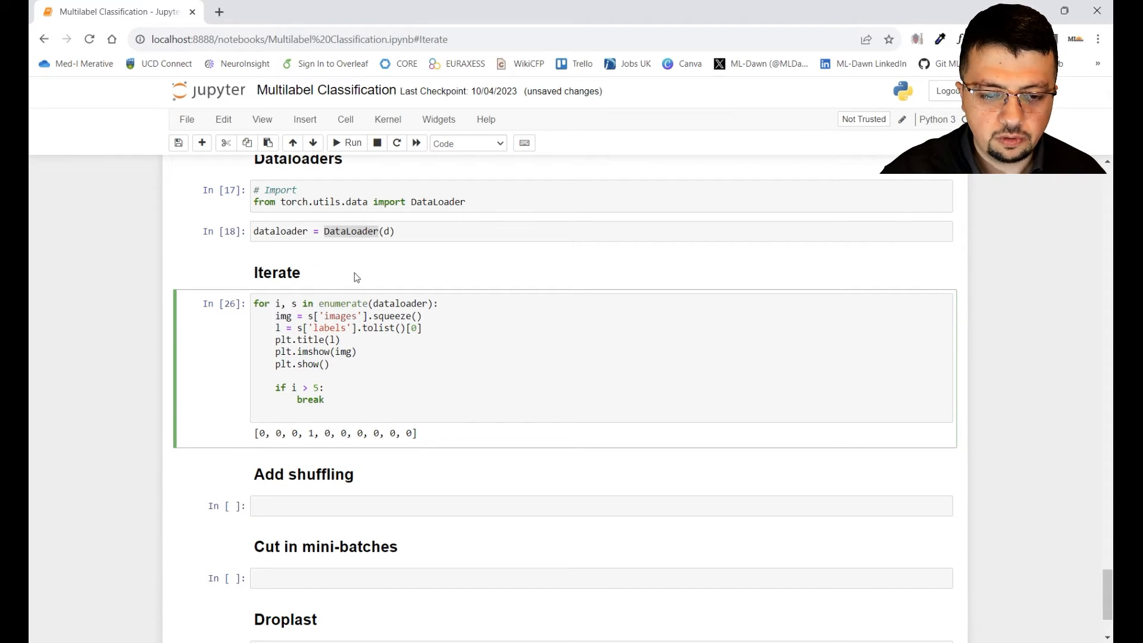
{"action": "left_click", "coordinate": [353, 142]}
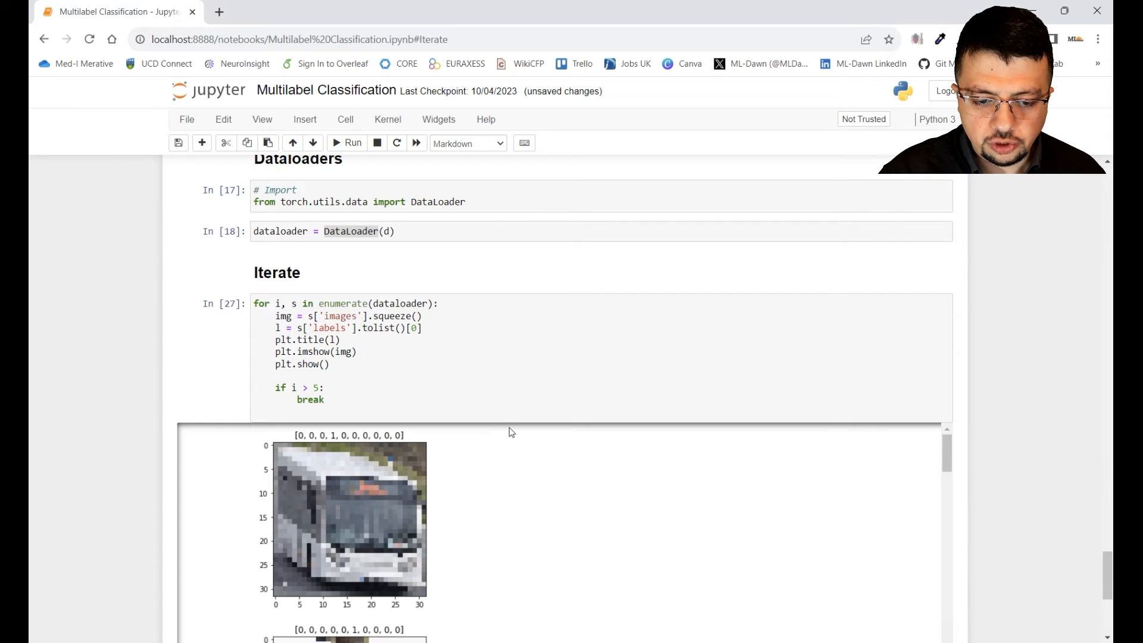
{"action": "scroll", "scroll_direction": "down", "scroll_amount": 3}
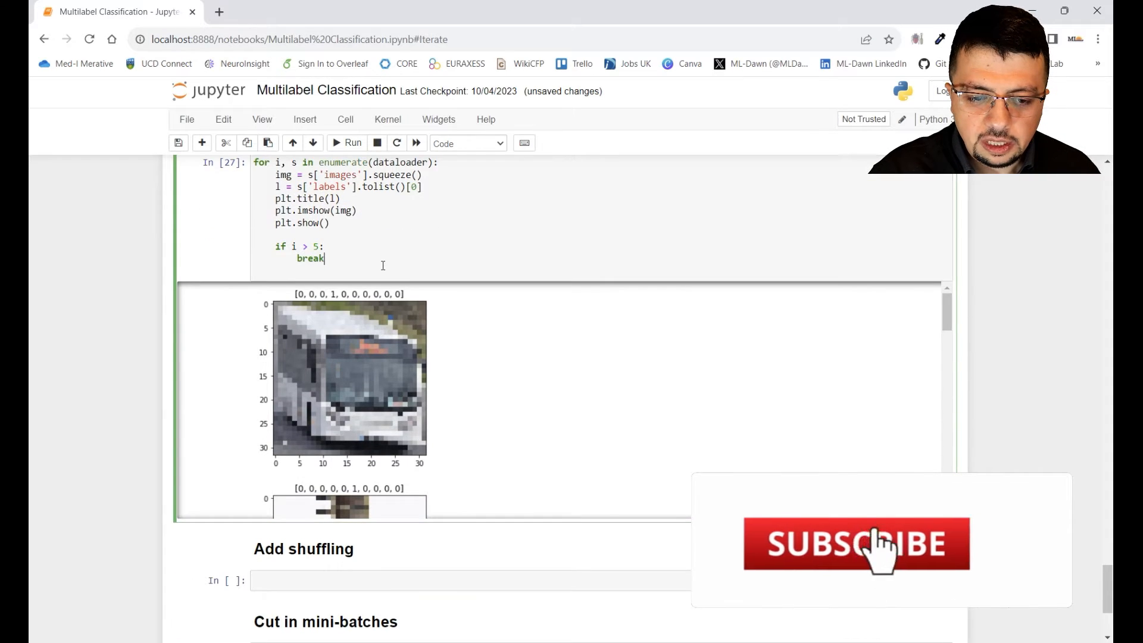
{"action": "scroll", "scroll_direction": "up", "scroll_amount": 3}
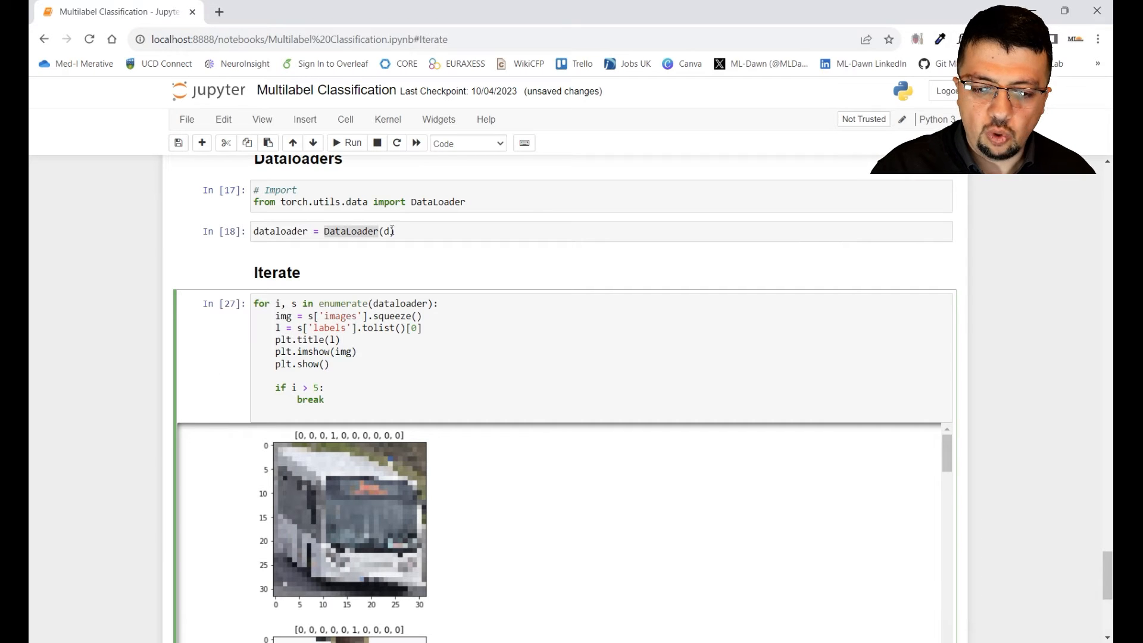
Add shuffle = True to the DataLoader and rerun the loop to compare the plotted images.
{"action": "type", "text": ","}
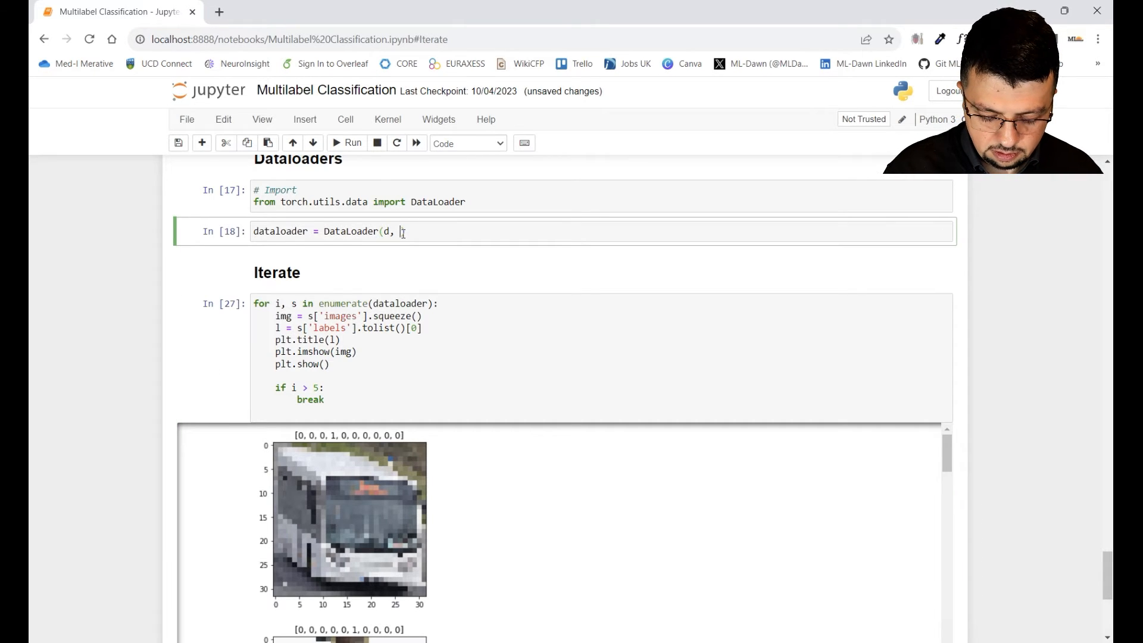
{"action": "type", "text": "shuffle ="}
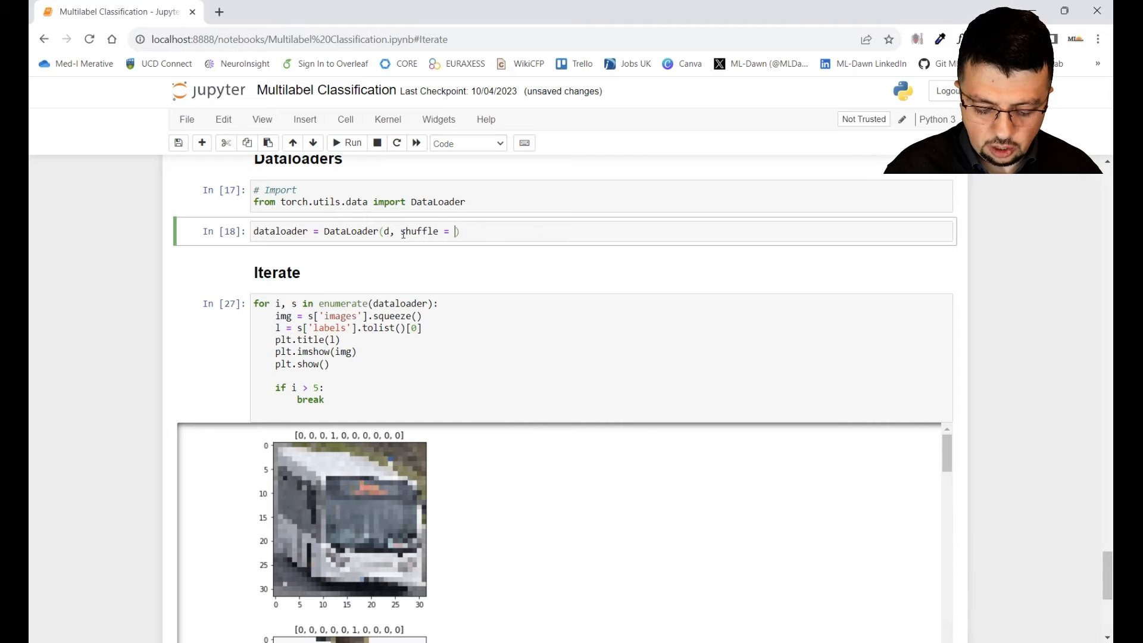
{"action": "type", "text": "True"}
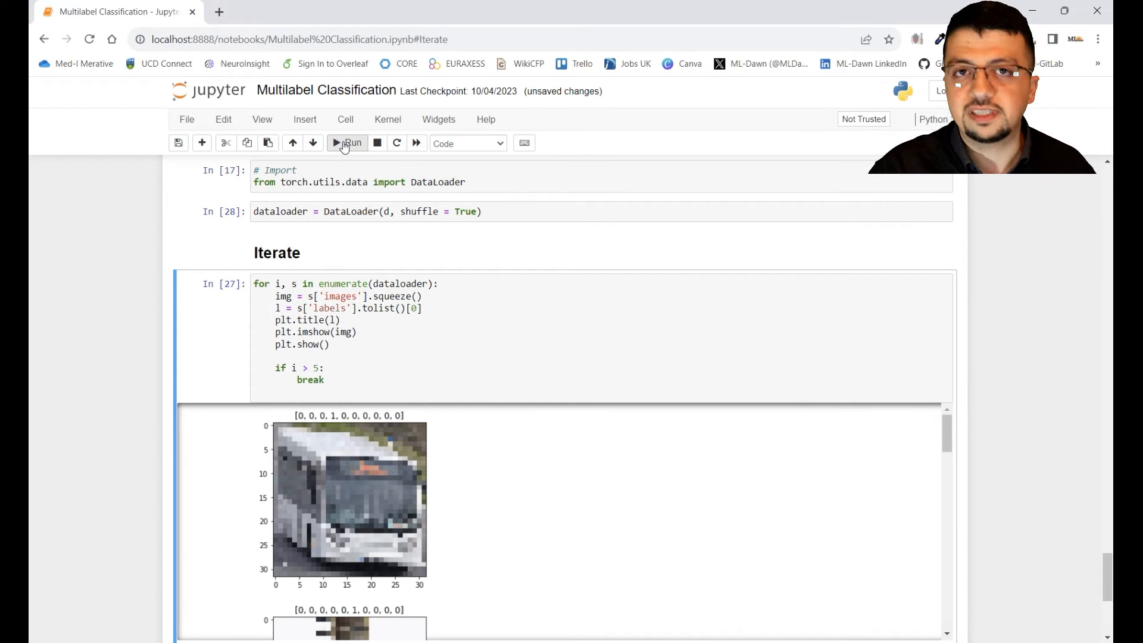
{"action": "left_click", "coordinate": [349, 142]}
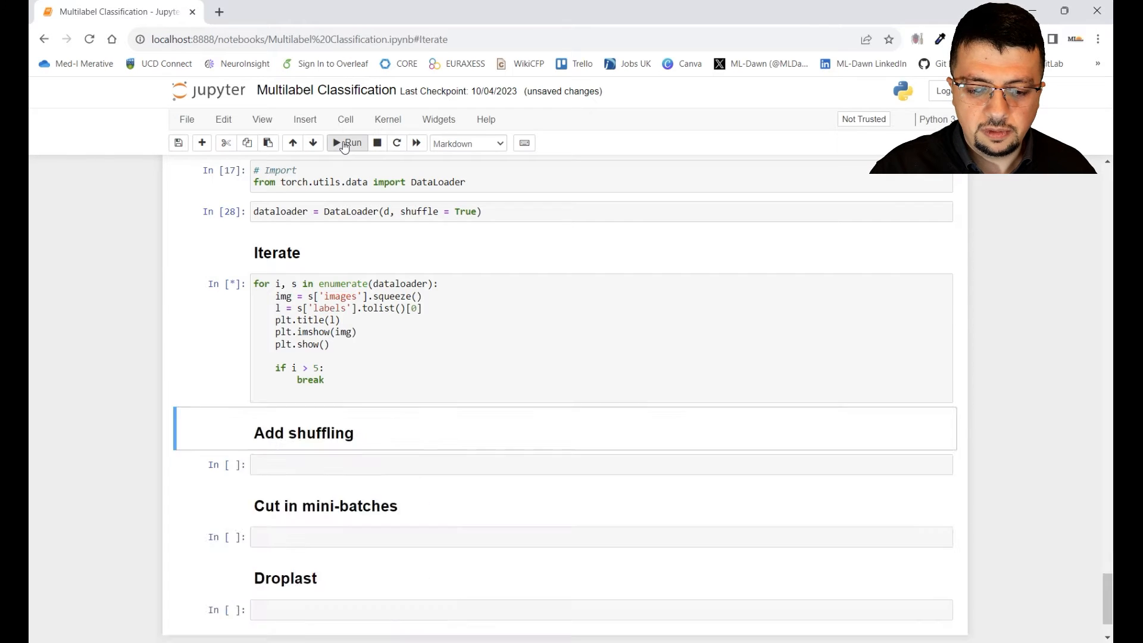
{"action": "left_click", "coordinate": [348, 142]}
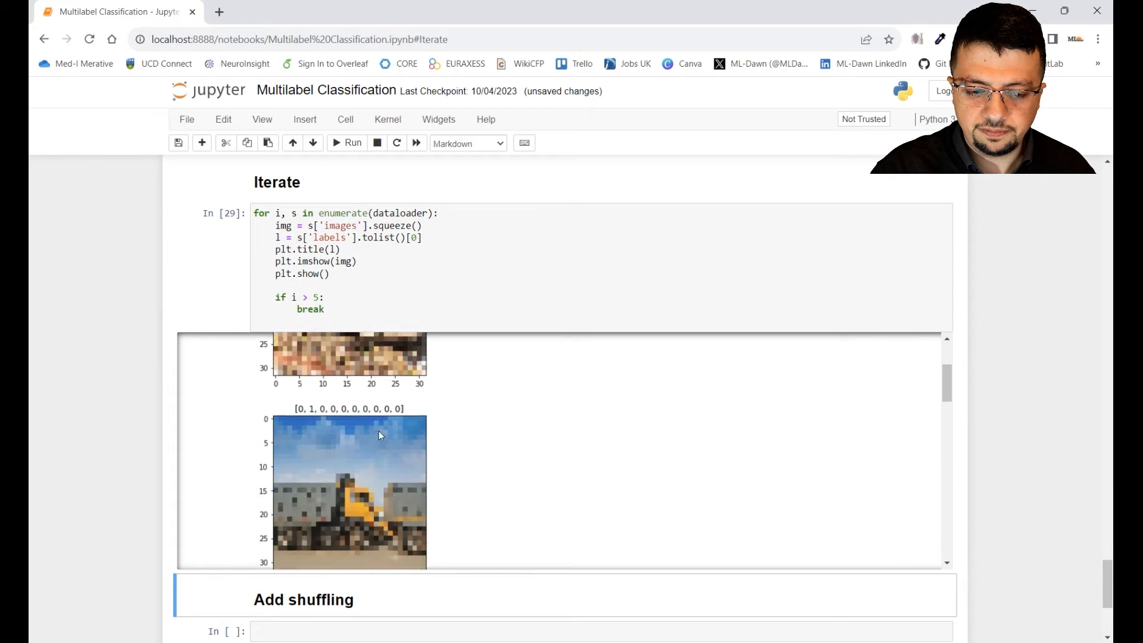
{"action": "scroll", "scroll_direction": "down", "scroll_amount": 3}
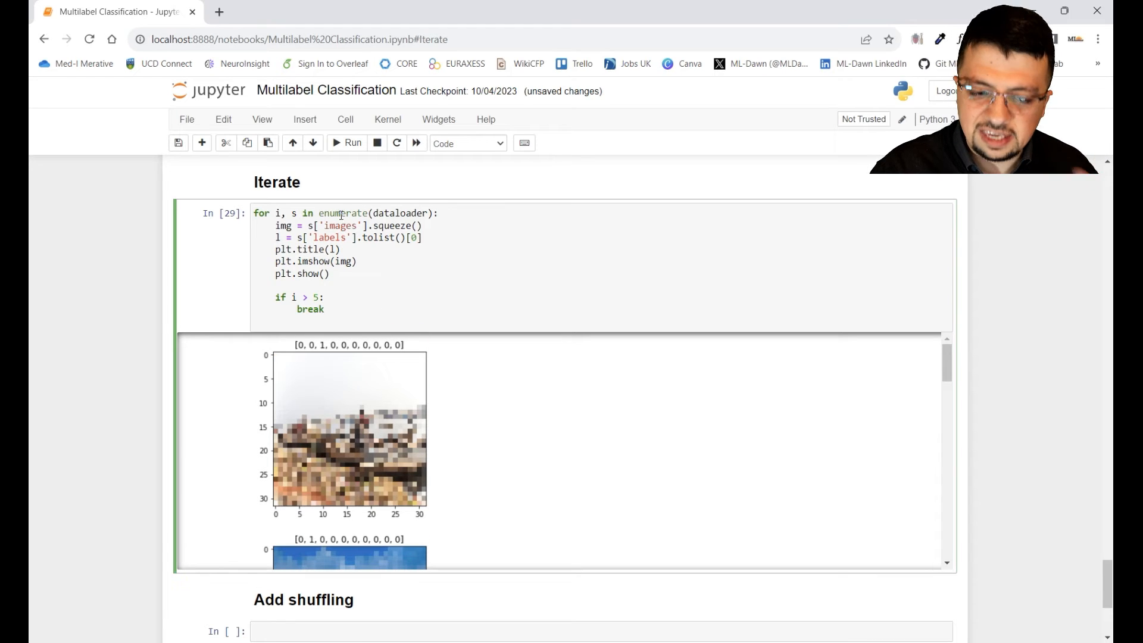
Change shuffle to False and rerun the DataLoader and loop cells.
{"action": "left_click", "coordinate": [352, 142]}
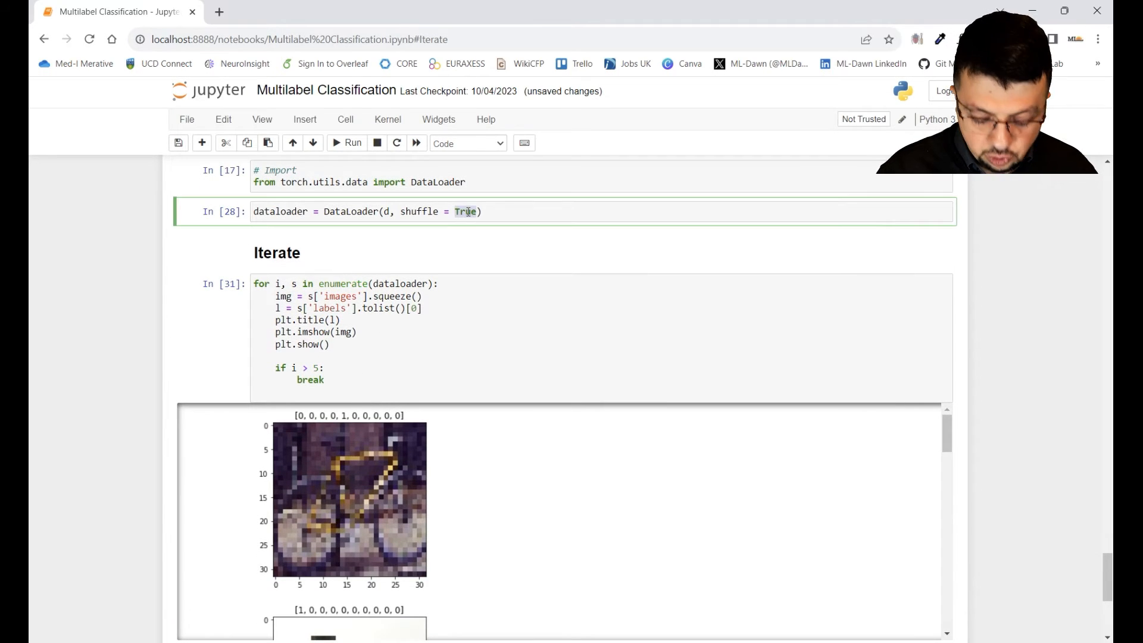
{"action": "type", "text": "False"}
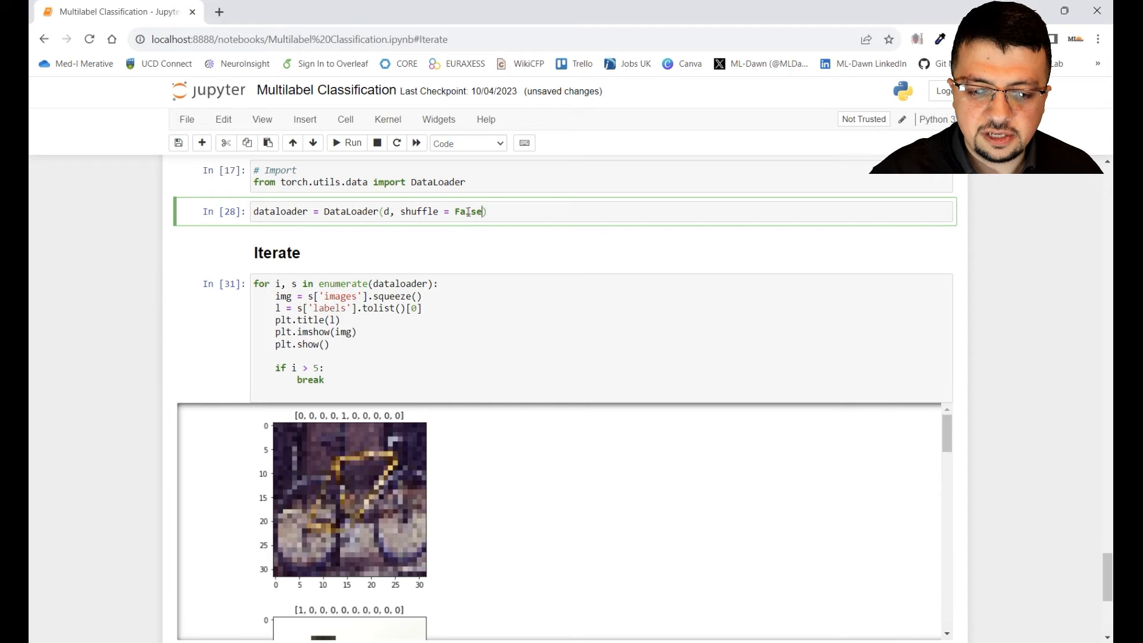
{"action": "left_click", "coordinate": [347, 143]}
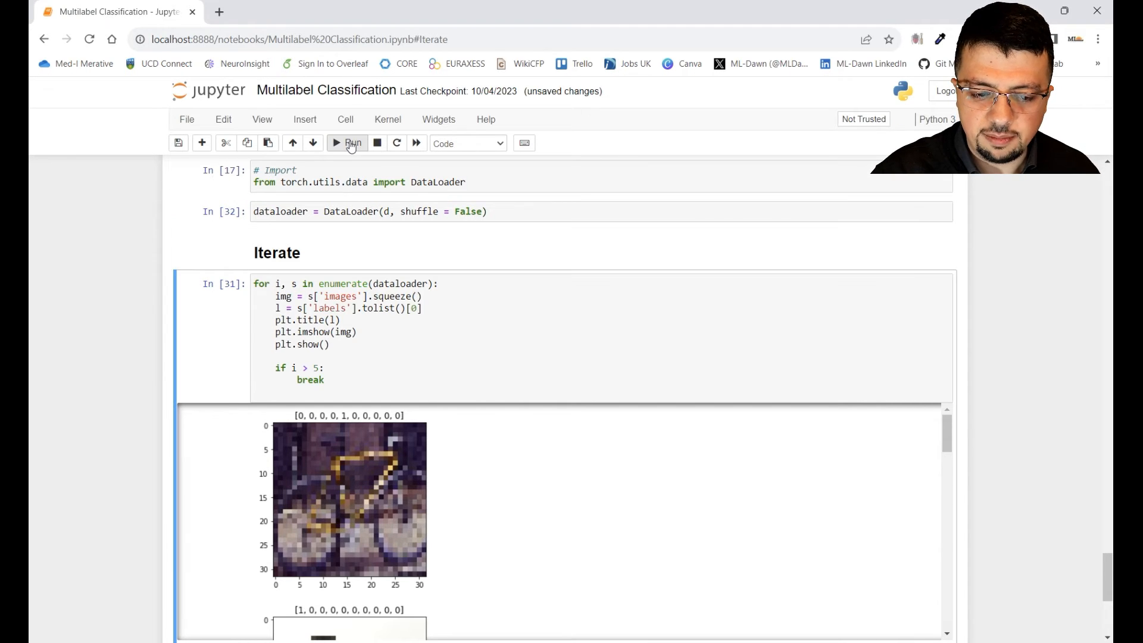
{"action": "left_click", "coordinate": [349, 142]}
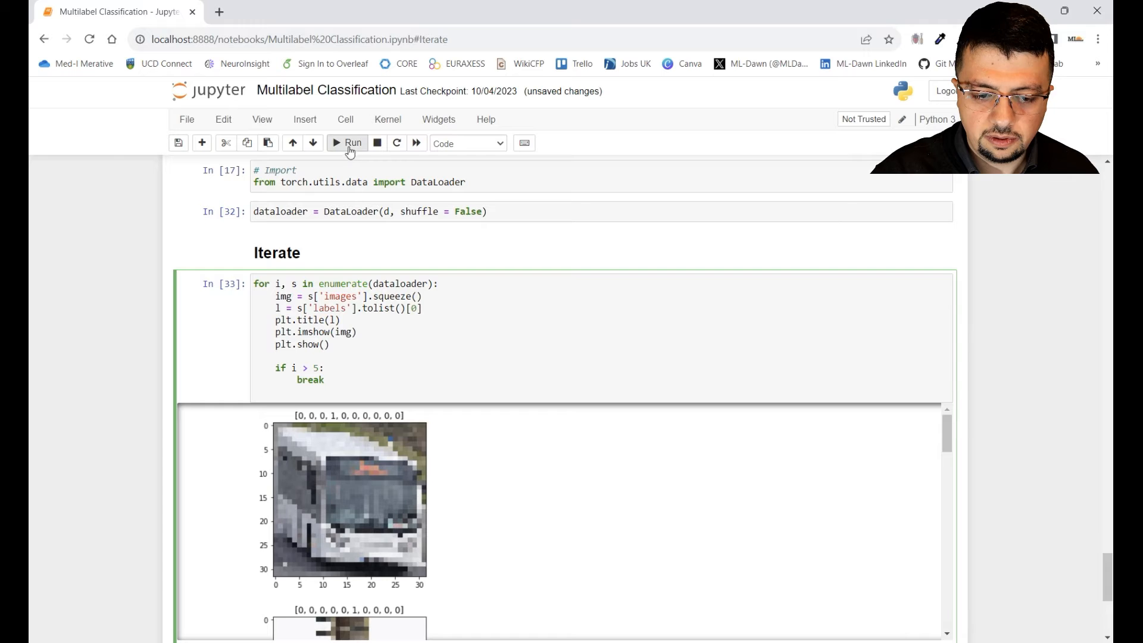
{"action": "left_click", "coordinate": [349, 142]}
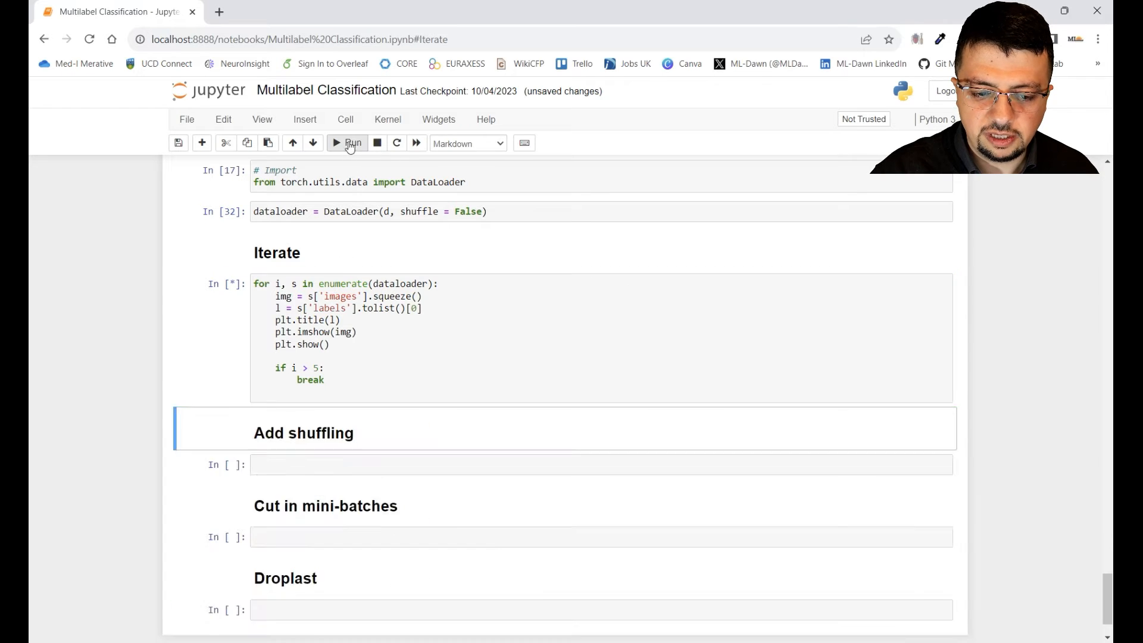
{"action": "left_click", "coordinate": [347, 141]}
{"action": "type", "text": ", bat"}
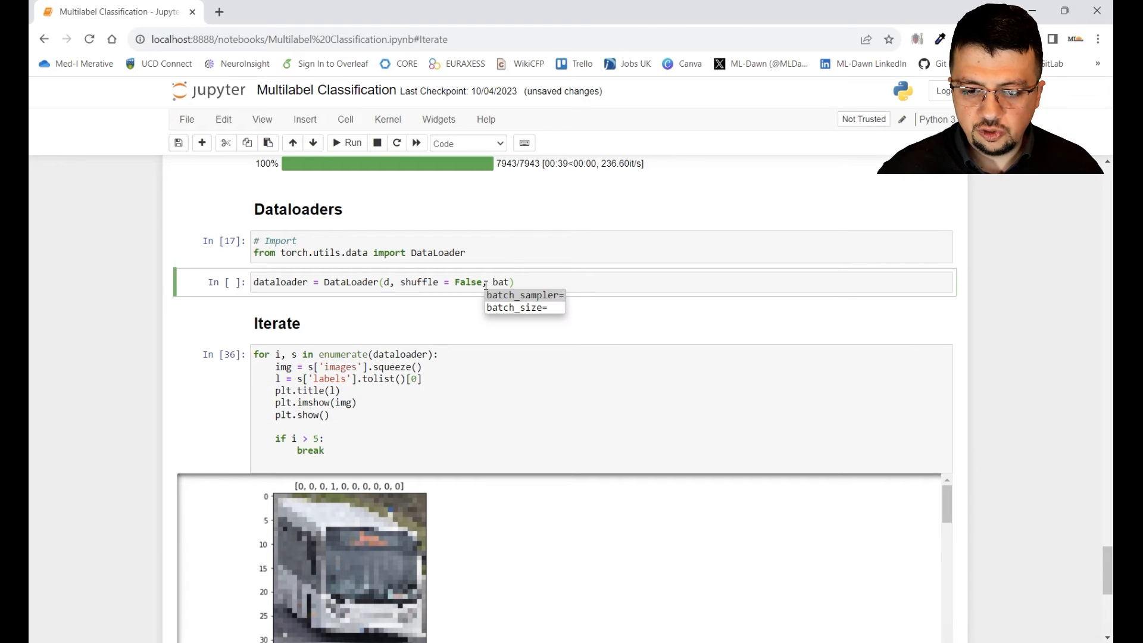
Set batch_size=128, comment out the plotting lines and print one batch's image shape [128, 32, 32, 3].
{"action": "left_click", "coordinate": [514, 308]}
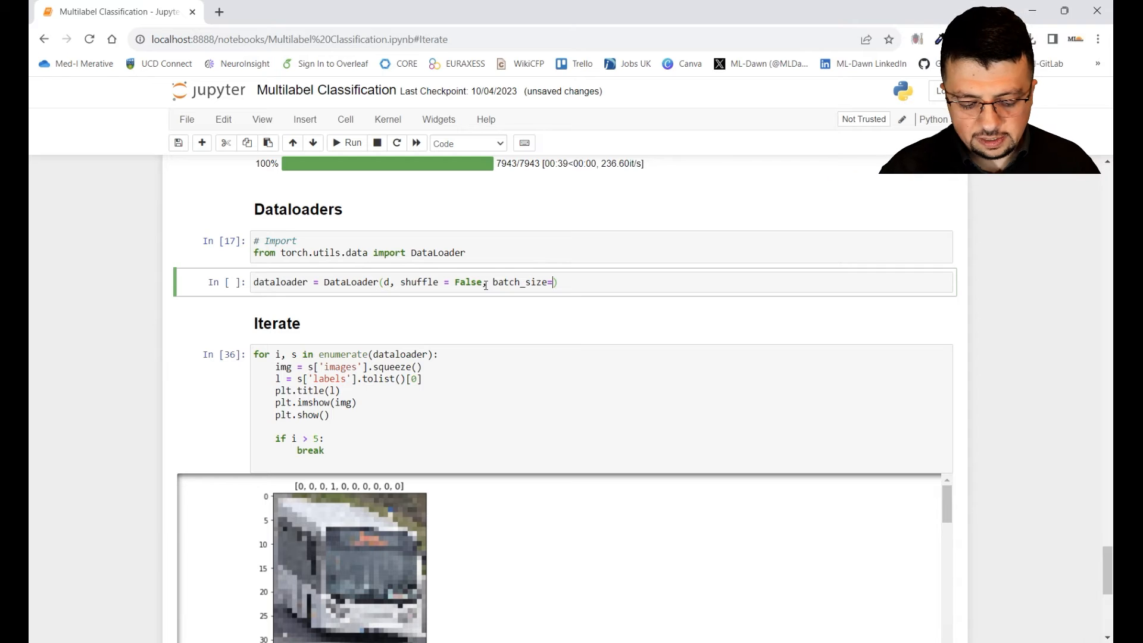
{"action": "type", "text": "128"}
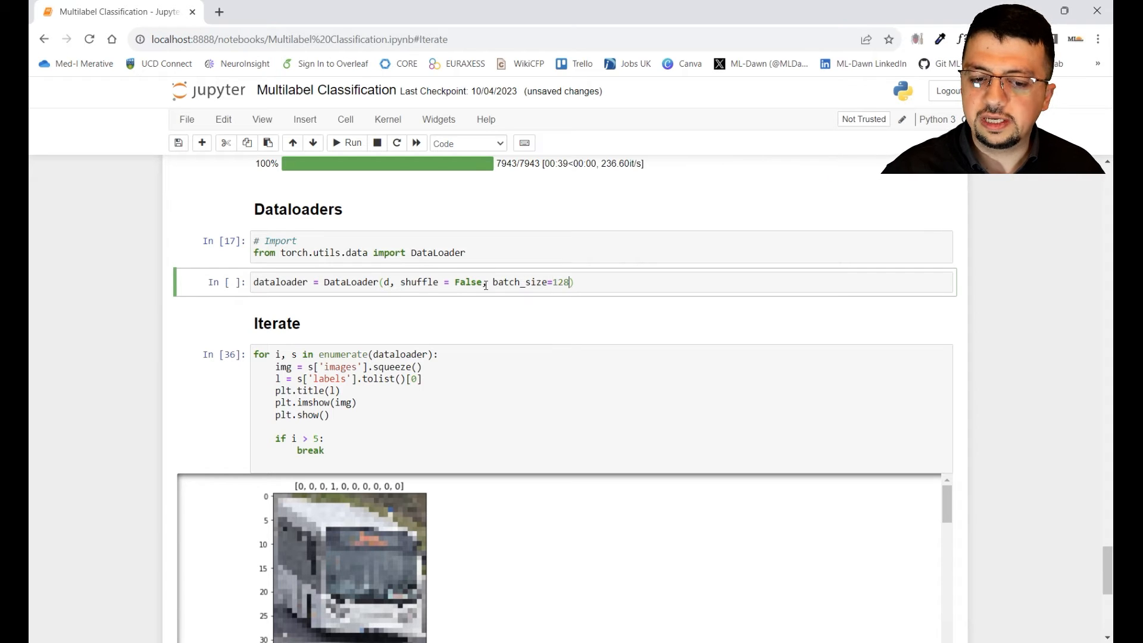
{"action": "left_click", "coordinate": [349, 456]}
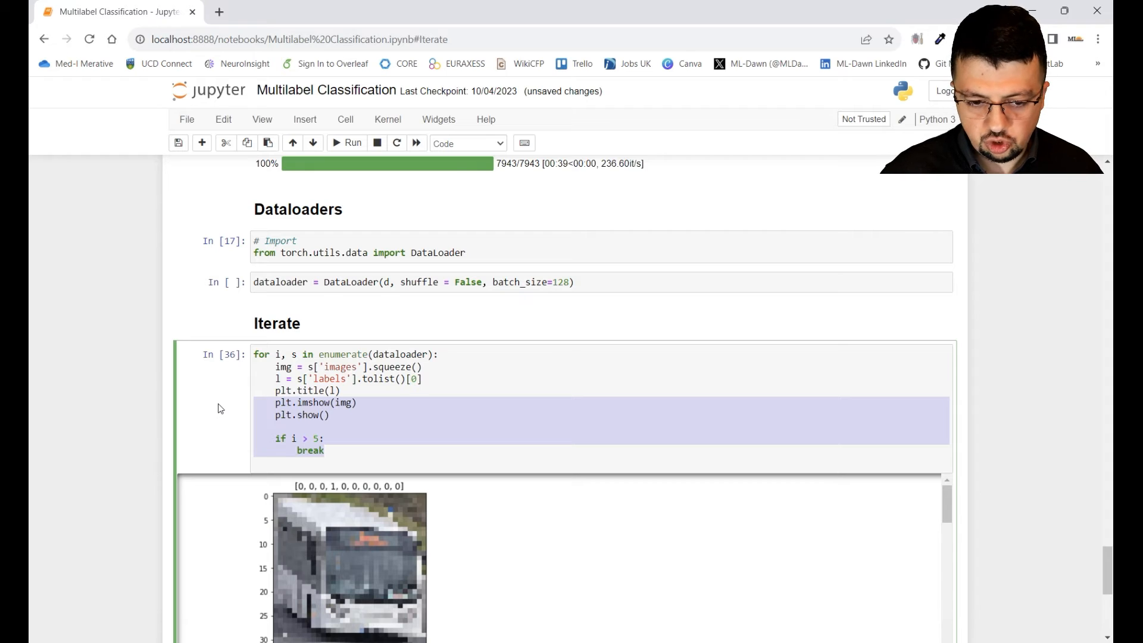
{"action": "key", "text": "ctrl+/"}
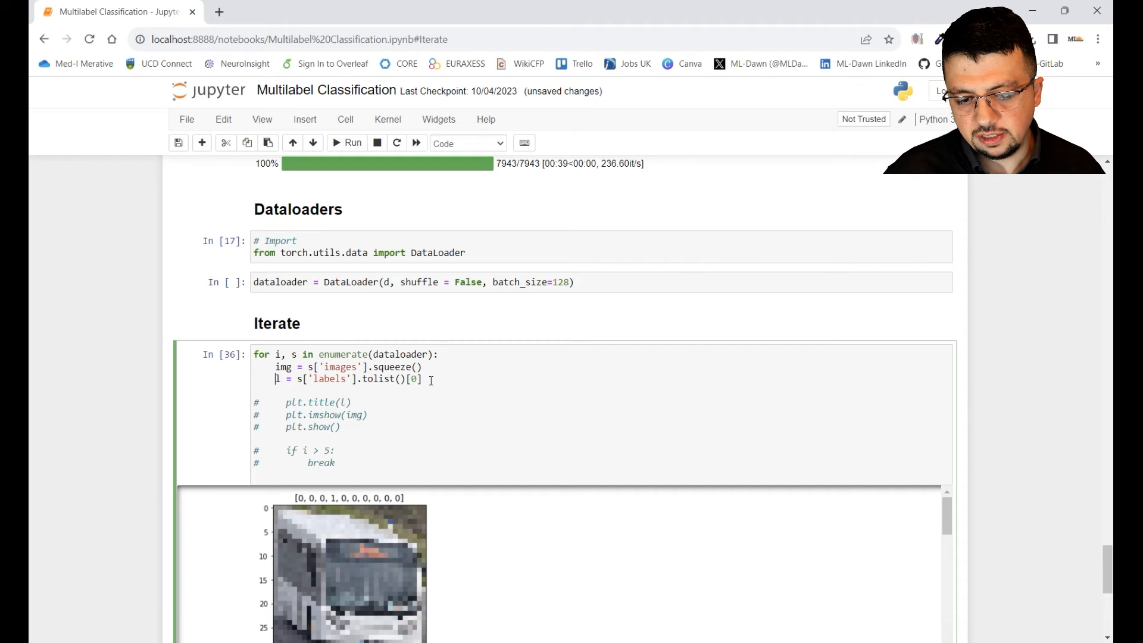
{"action": "key", "text": "enter"}
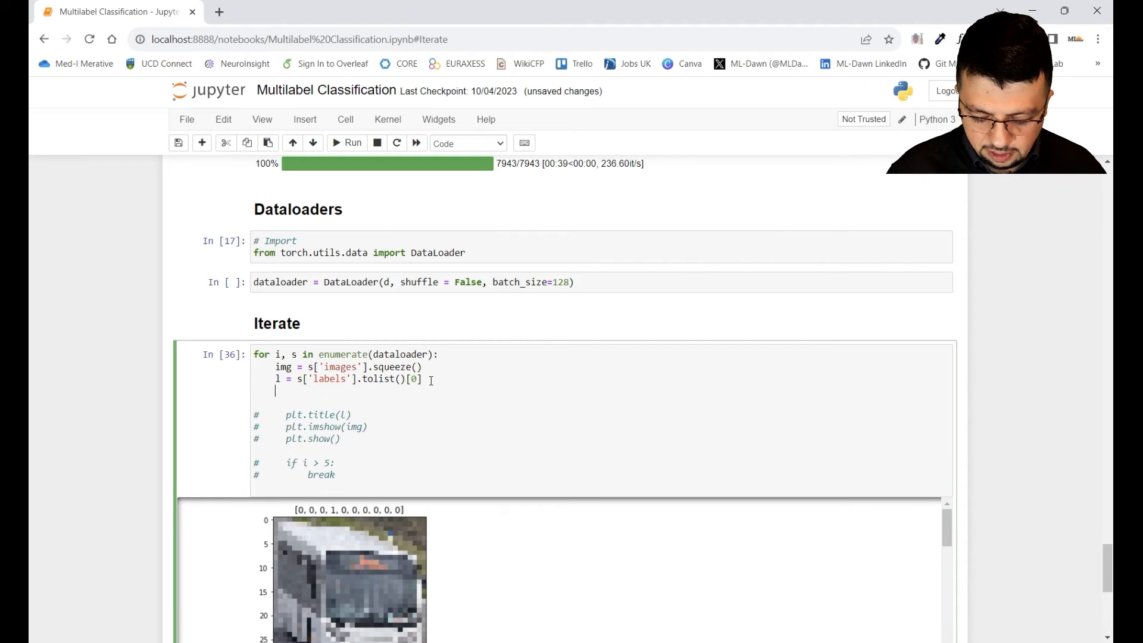
{"action": "type", "text": "print"}
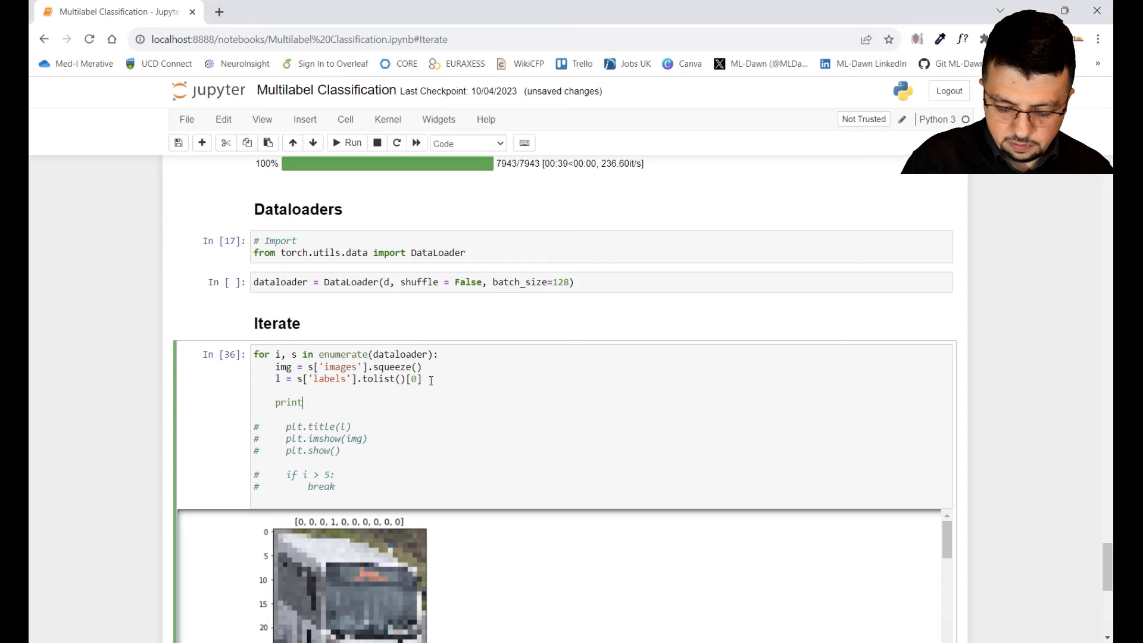
{"action": "type", "text": "(img)"}
{"action": "left_click", "coordinate": [602, 415]}
{"action": "type", "text": "break"}
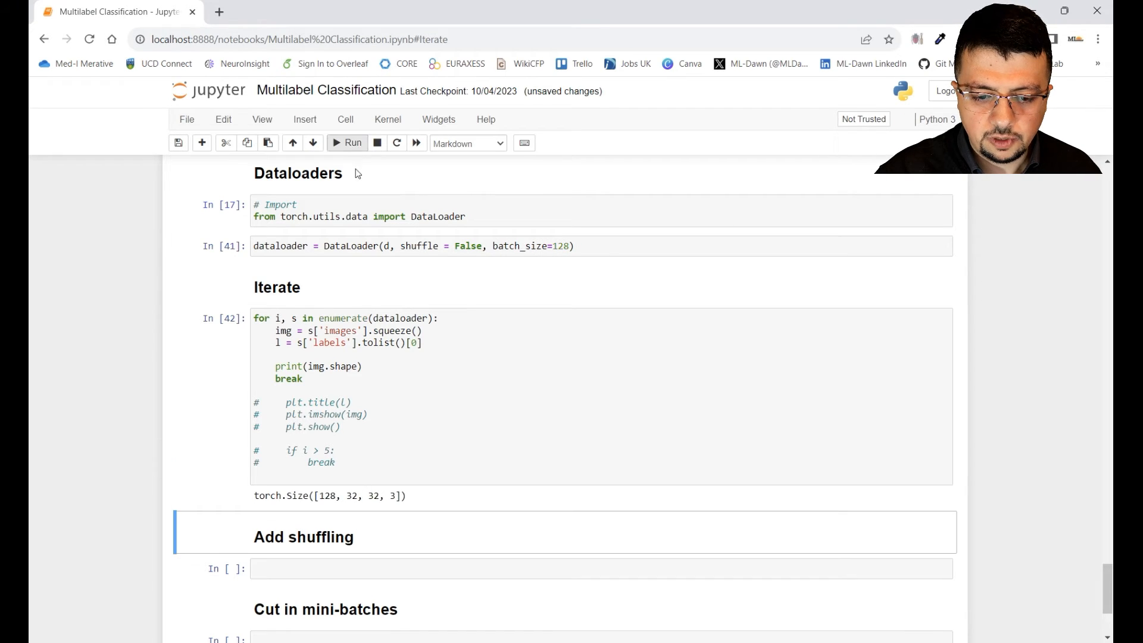
{"action": "scroll", "scroll_direction": "down", "scroll_amount": 3}
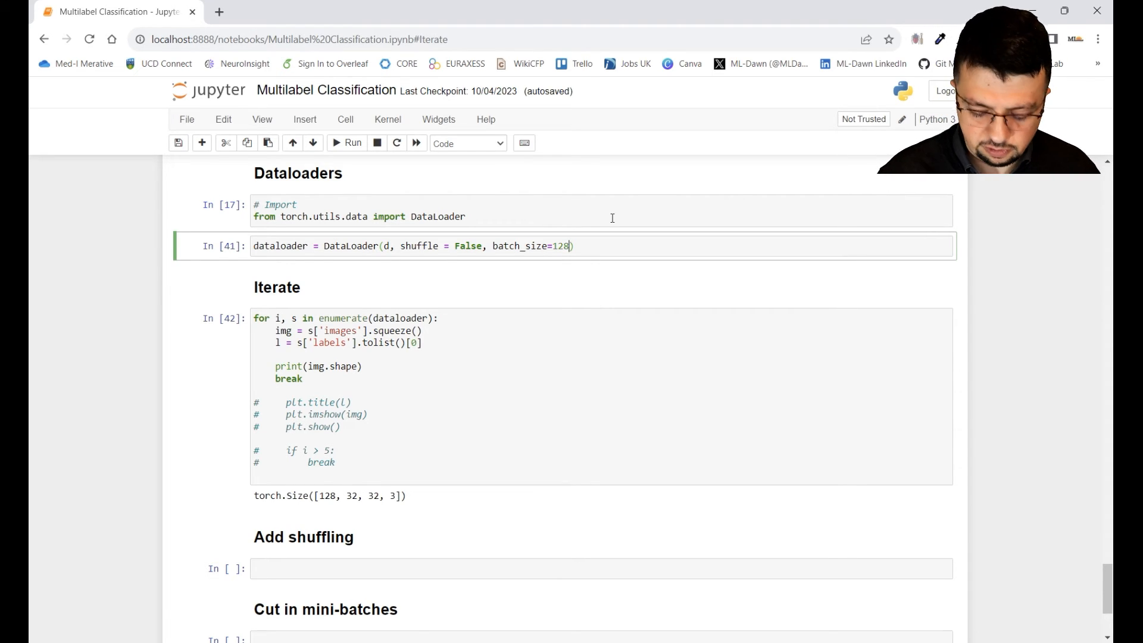
Add drop_last=True to the DataLoader arguments.
{"action": "type", "text": ", drop_last="}
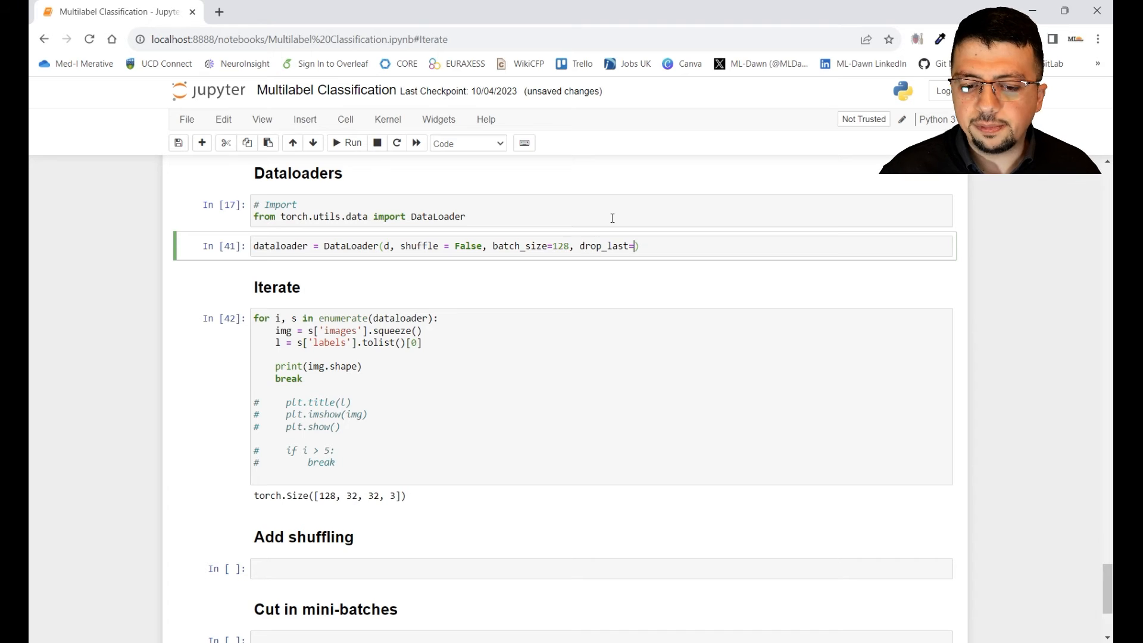
{"action": "type", "text": "True"}
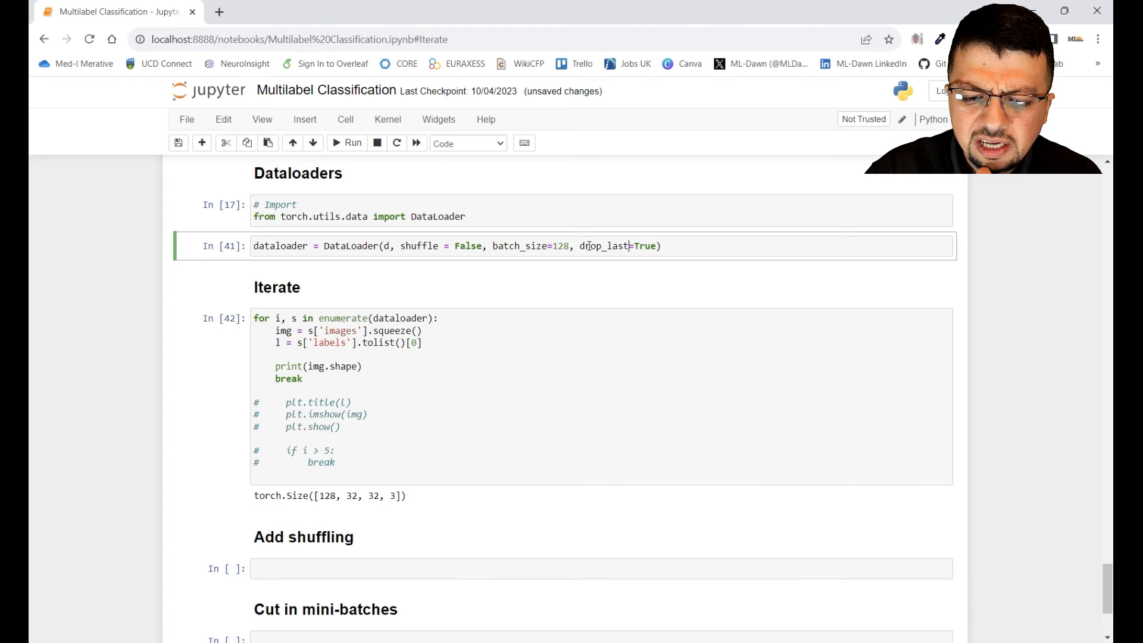
{"action": "double_click", "coordinate": [602, 245]}
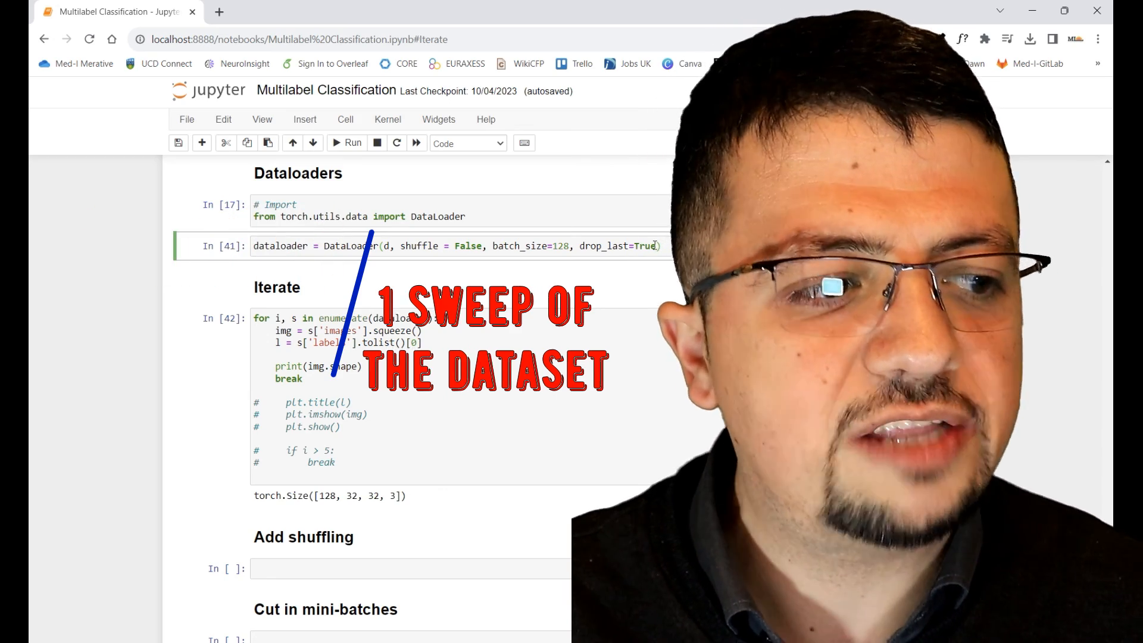
{"action": "scroll", "scroll_direction": "down", "scroll_amount": 3}
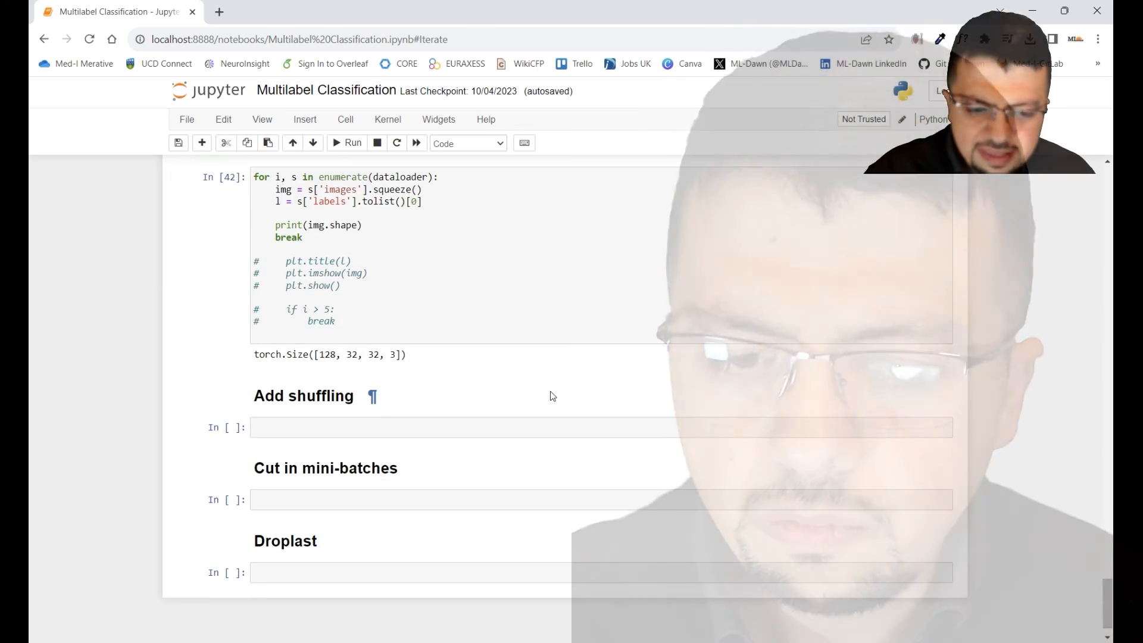